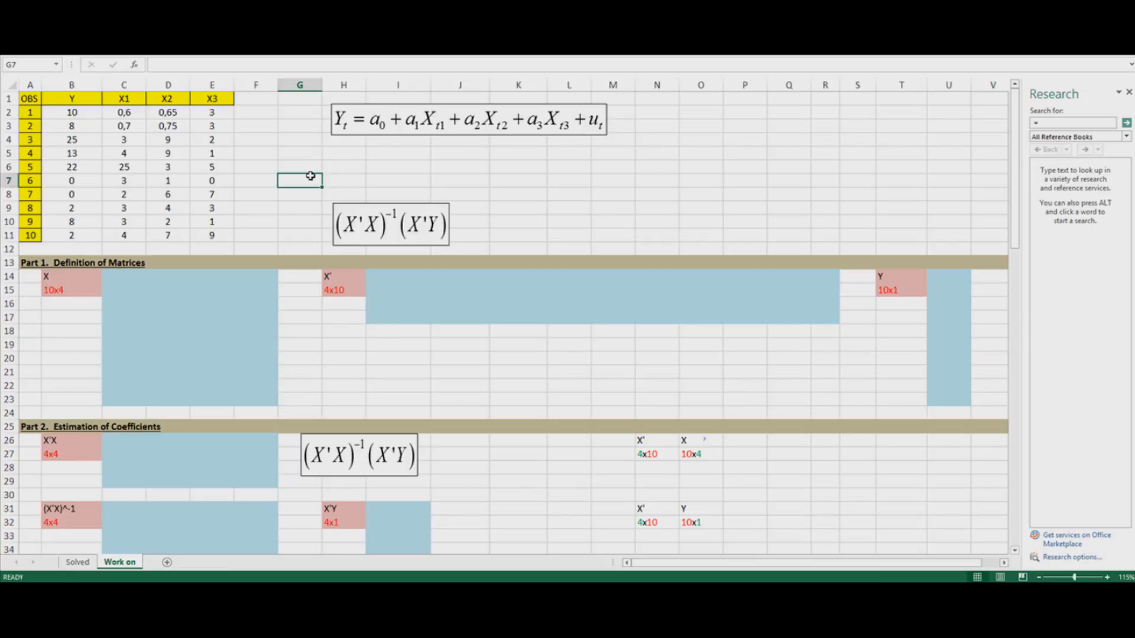
pyautogui.moveTo(131, 120)
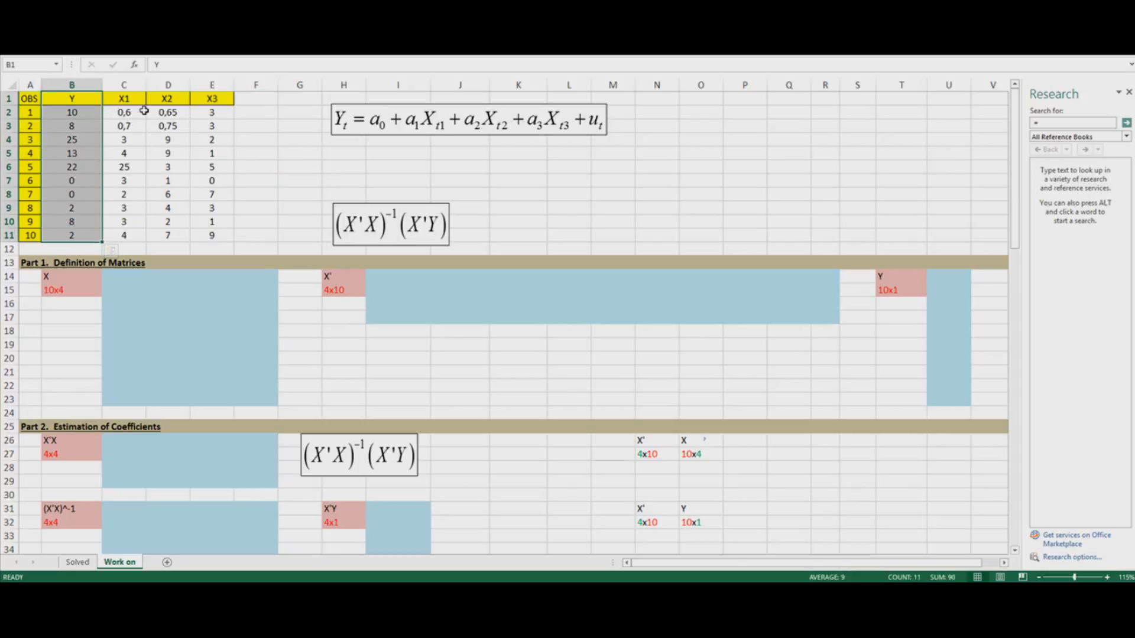
# - Review the X1, X2 and X3 data columns and the matrix layout further down the sheet
pyautogui.moveTo(123, 98); pyautogui.dragTo(212, 235)
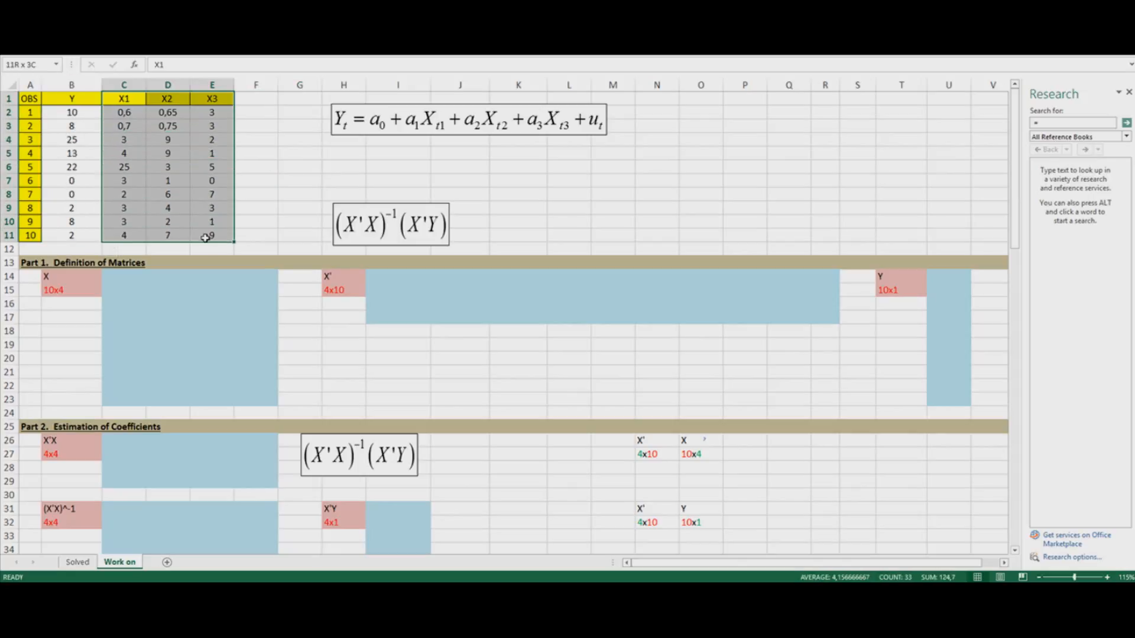
pyautogui.click(123, 98)
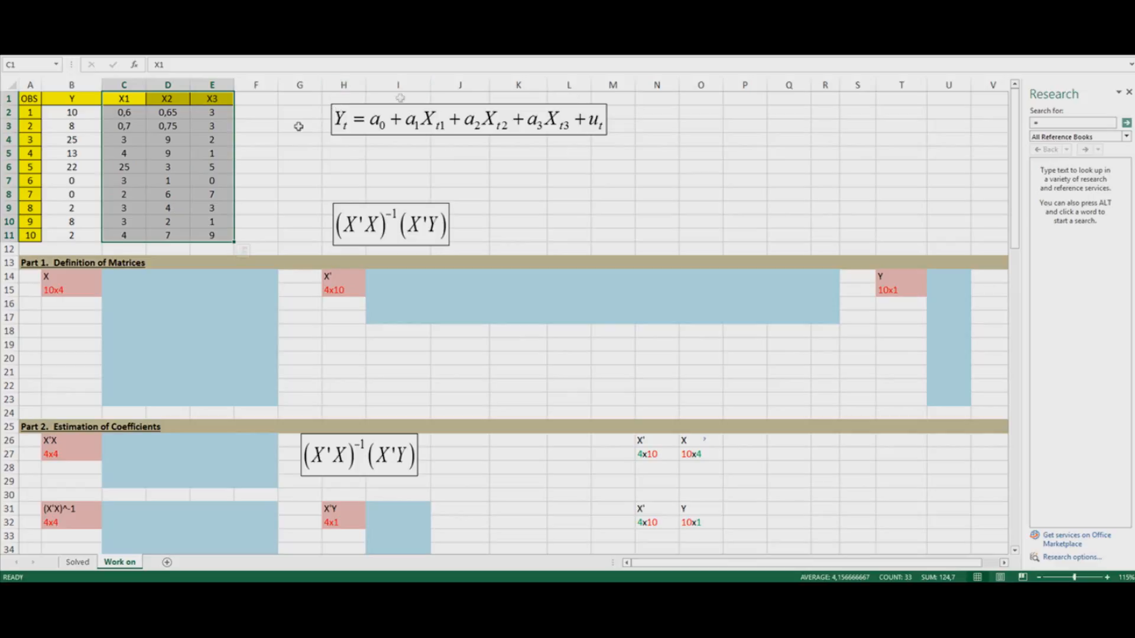
pyautogui.click(299, 208)
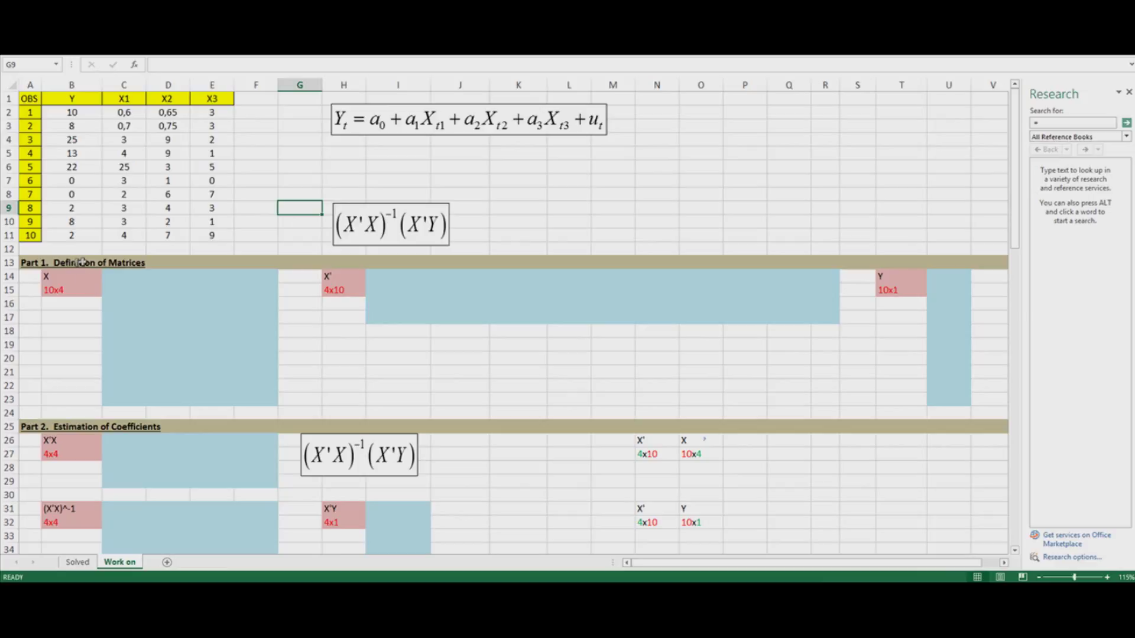
pyautogui.moveTo(90, 419)
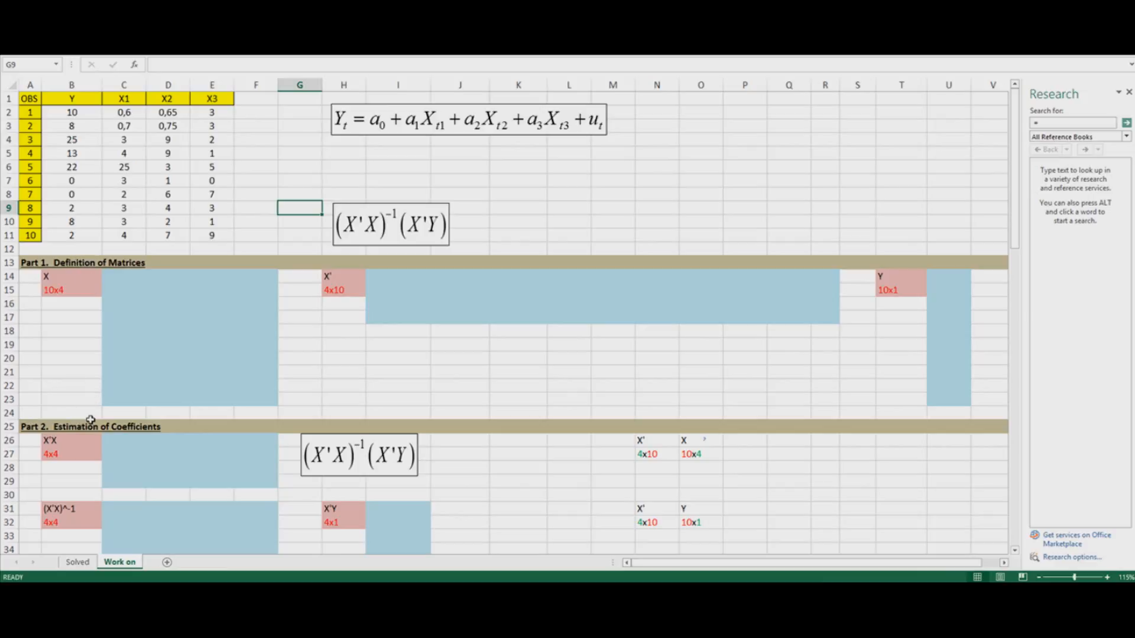
pyautogui.click(71, 427)
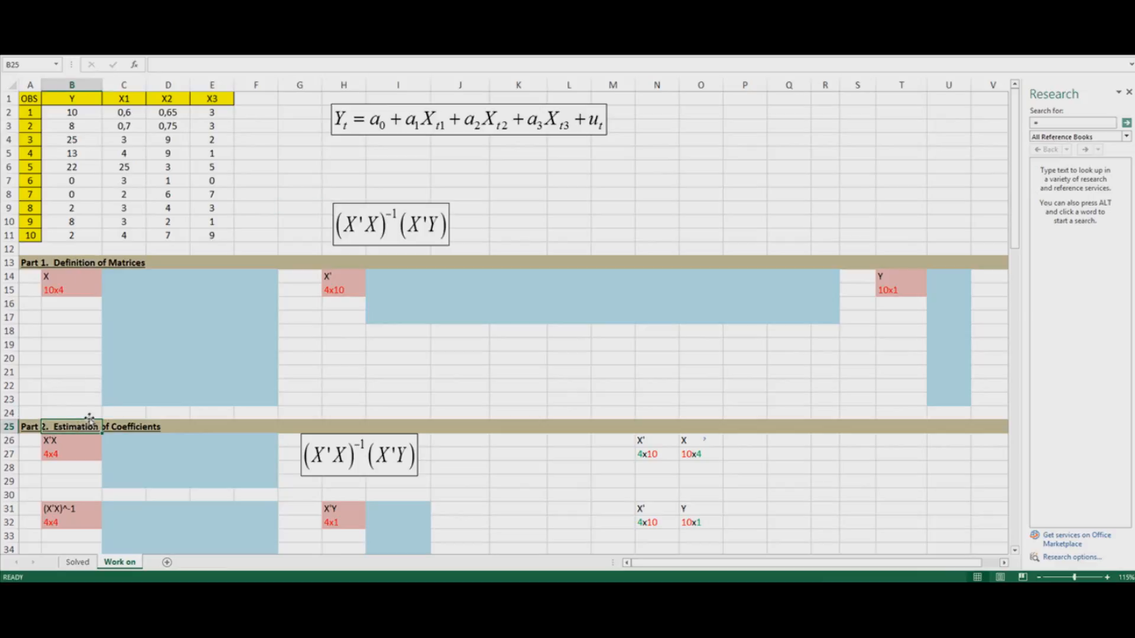
pyautogui.scroll(-3)
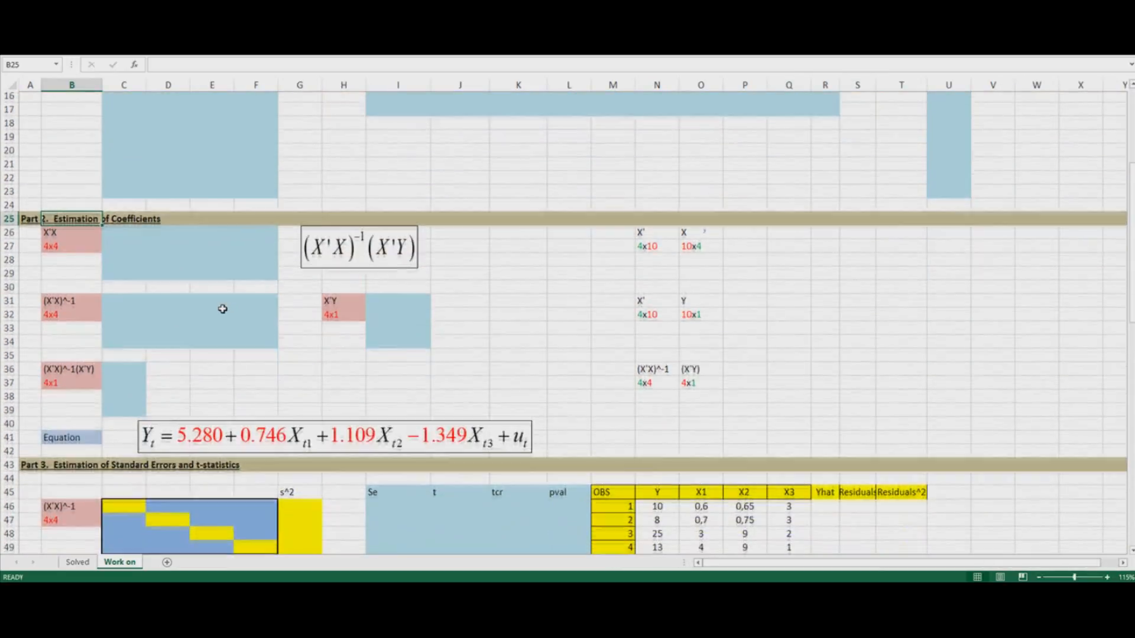
pyautogui.scroll(-3)
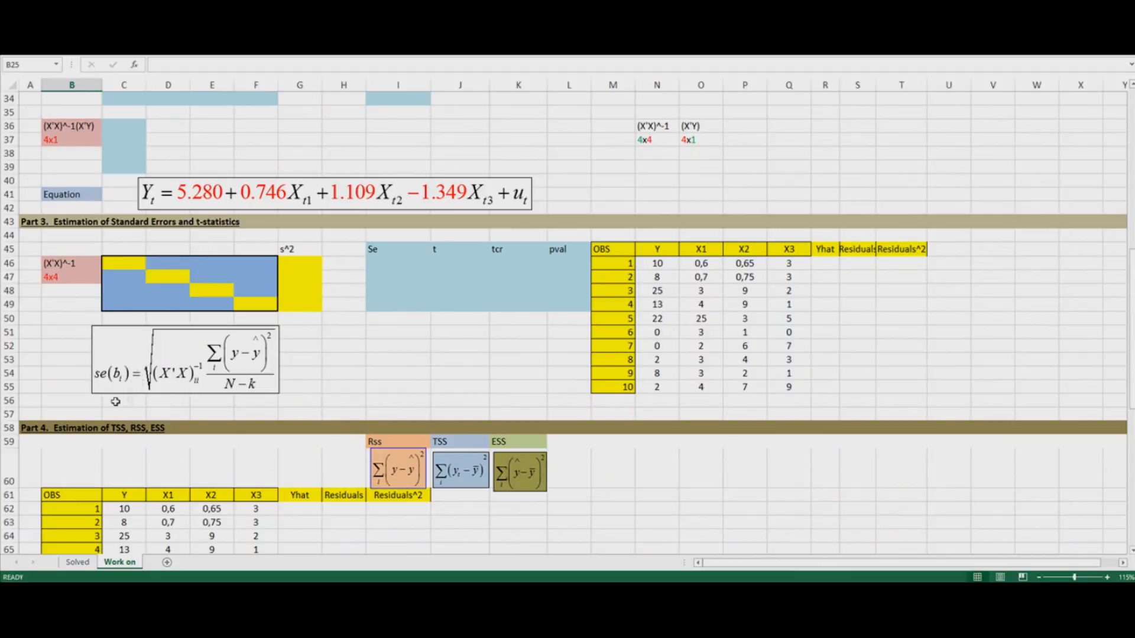
pyautogui.scroll(-3)
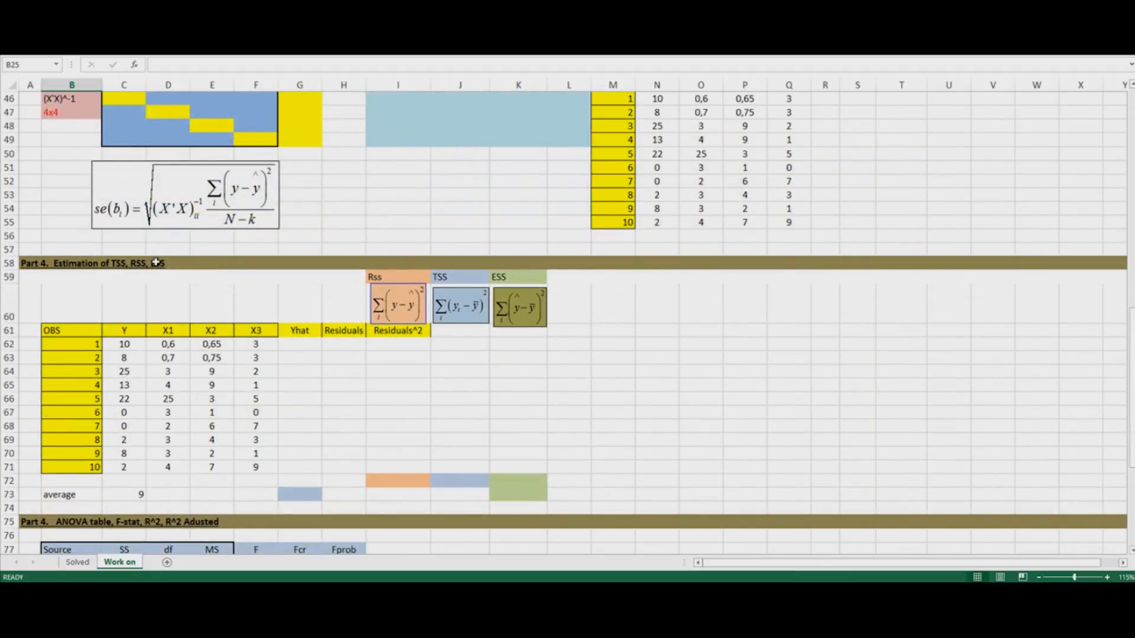
pyautogui.scroll(-3)
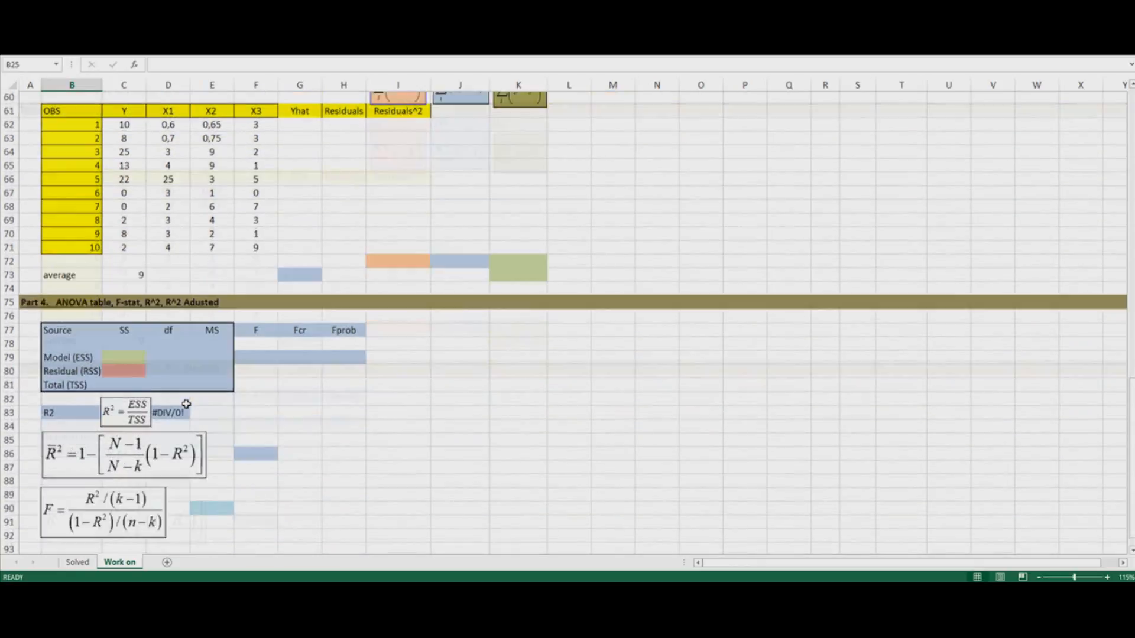
pyautogui.scroll(-3)
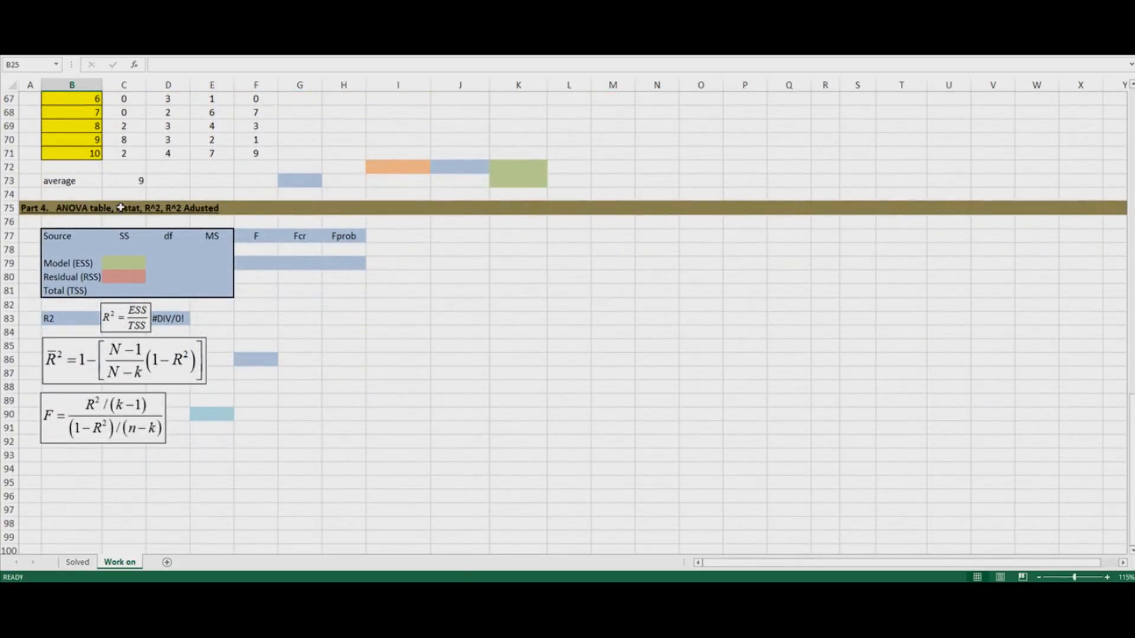
pyautogui.moveTo(226, 232)
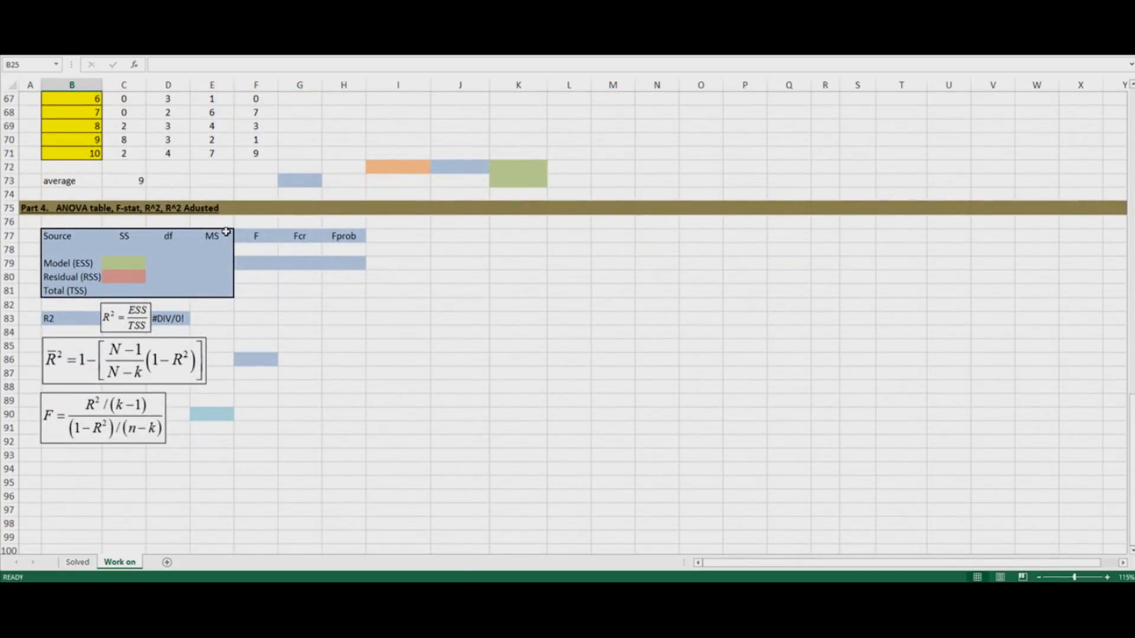
pyautogui.scroll(3)
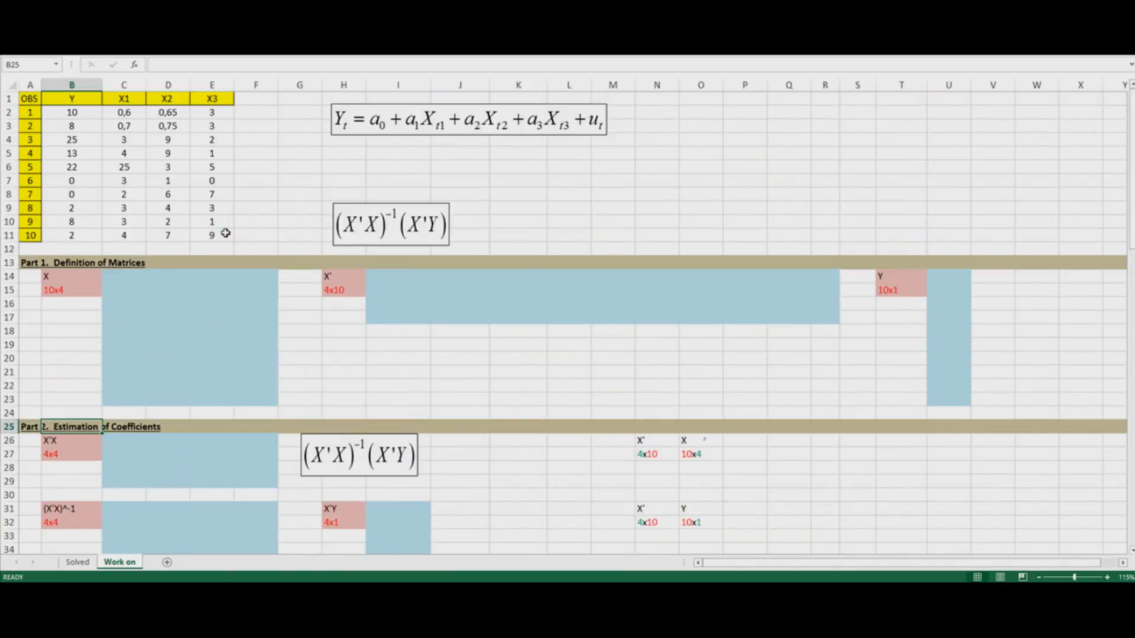
pyautogui.moveTo(218, 128)
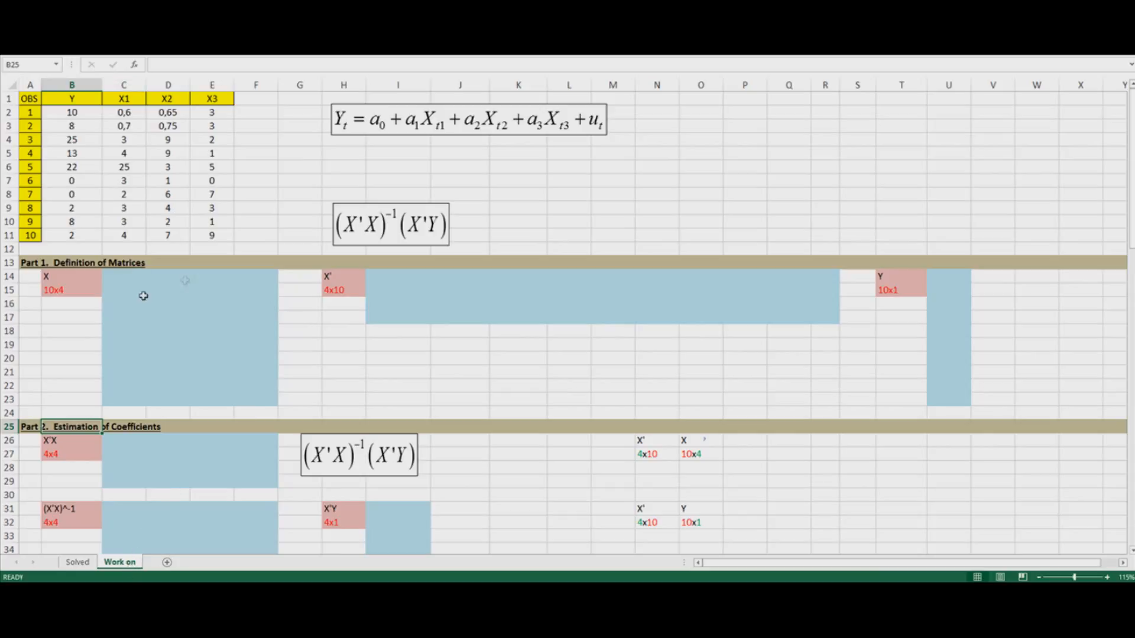
pyautogui.moveTo(362, 303)
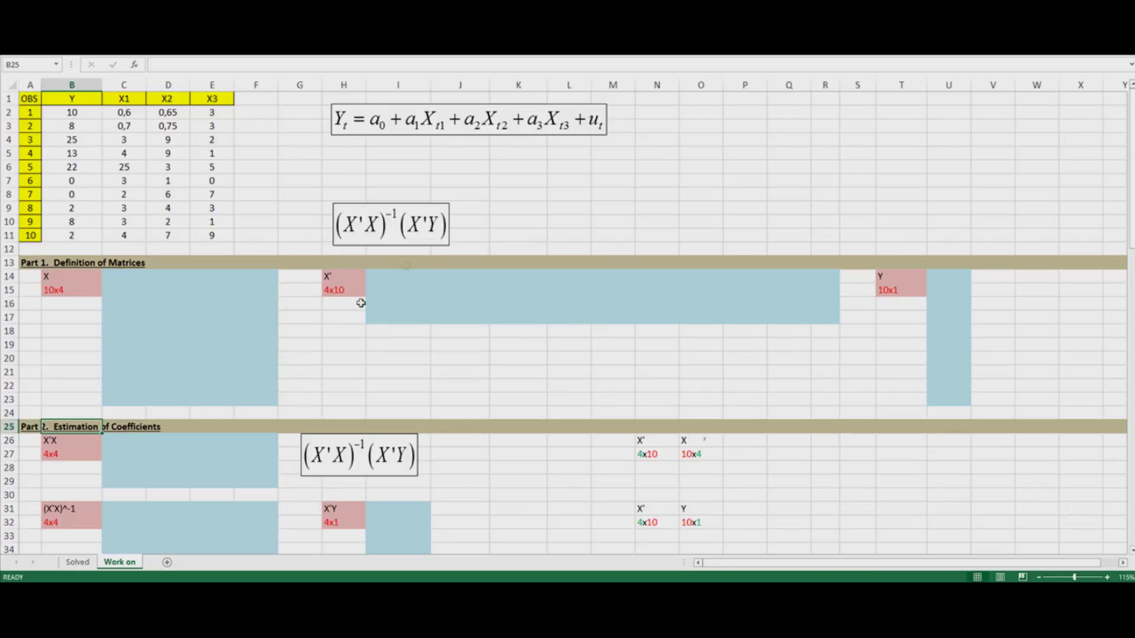
pyautogui.moveTo(698, 310)
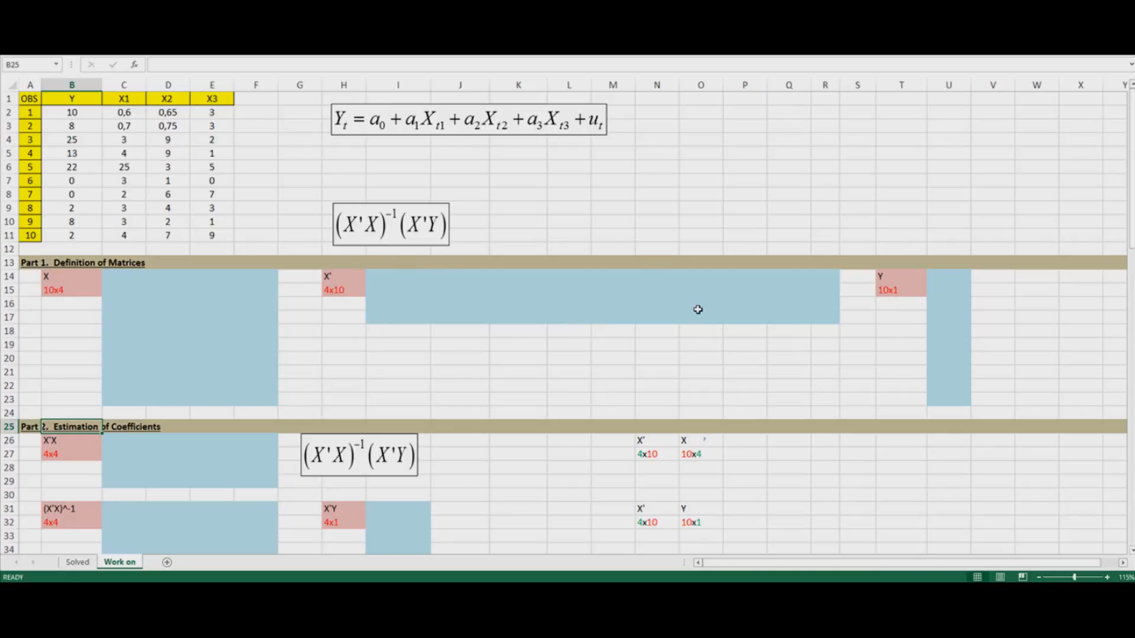
pyautogui.moveTo(485, 292)
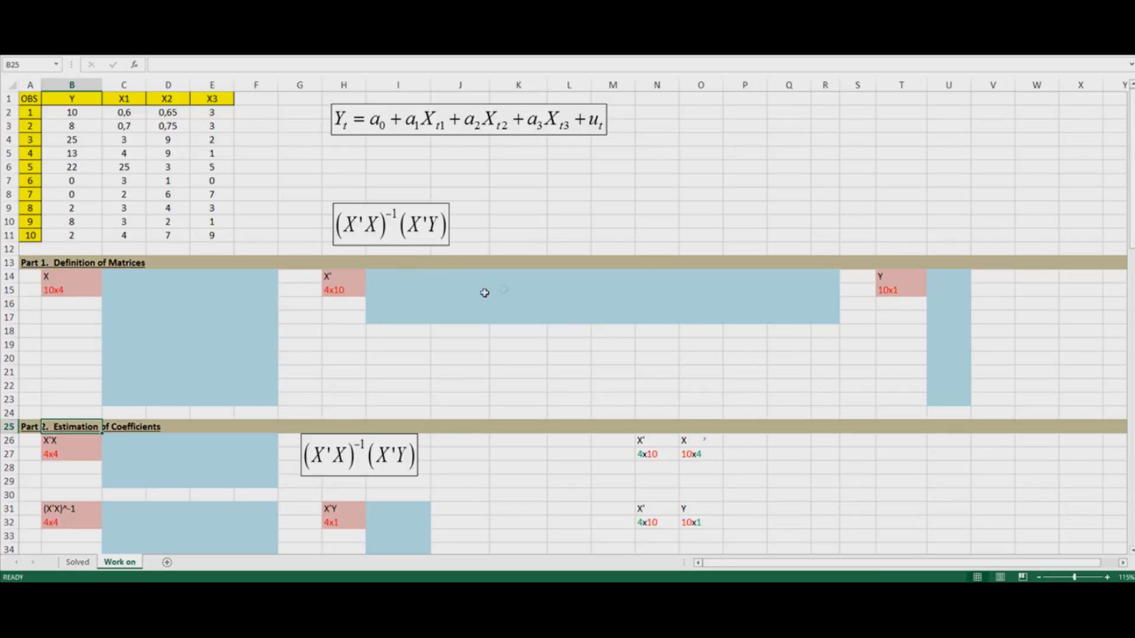
pyautogui.moveTo(77, 563)
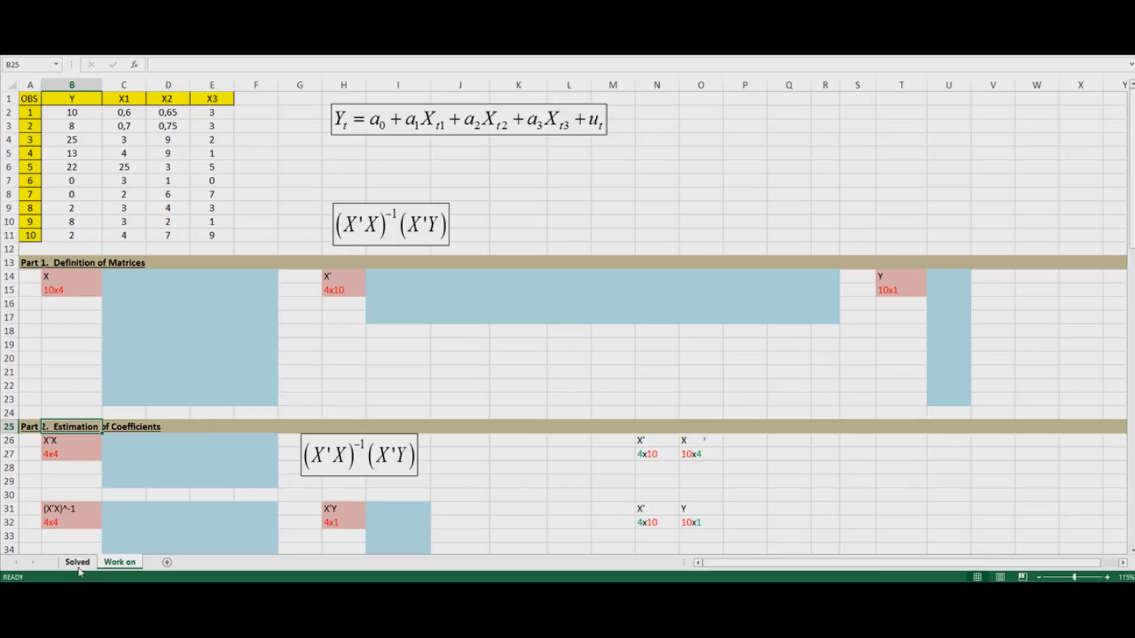
# - Compare with the Solved sheet, then return to the Work on sheet
pyautogui.click(77, 561)
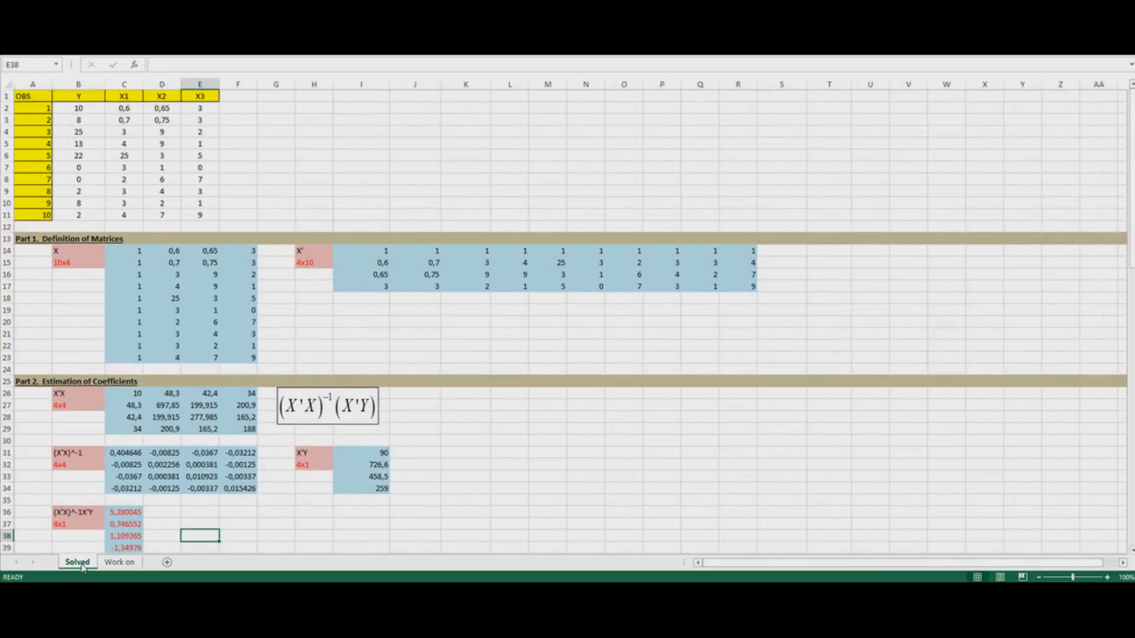
pyautogui.scroll(-3)
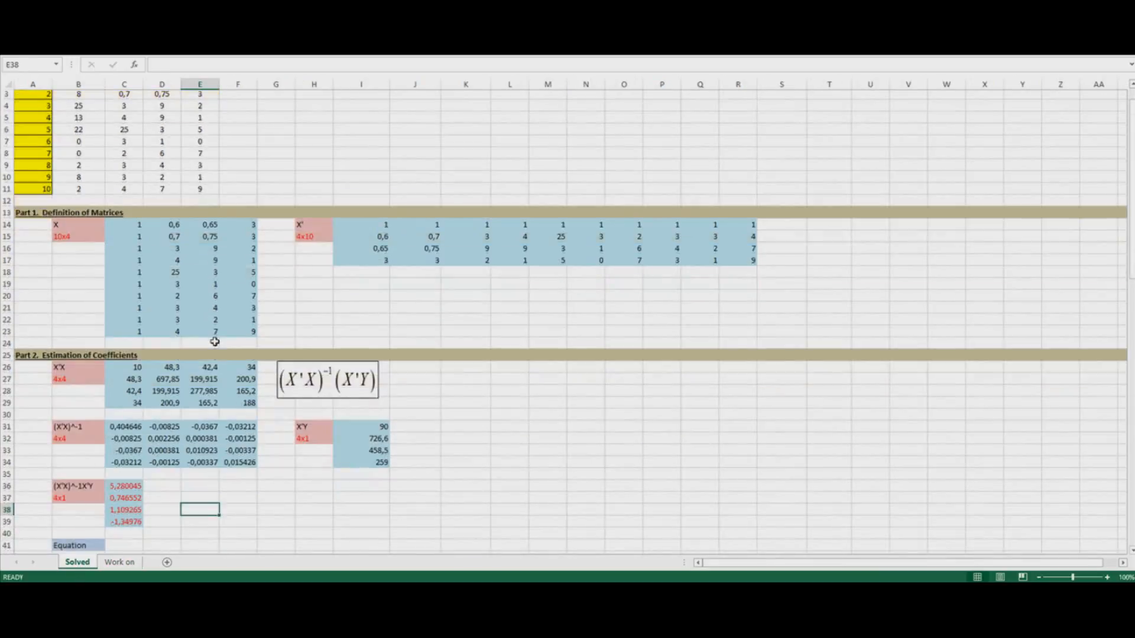
pyautogui.scroll(3)
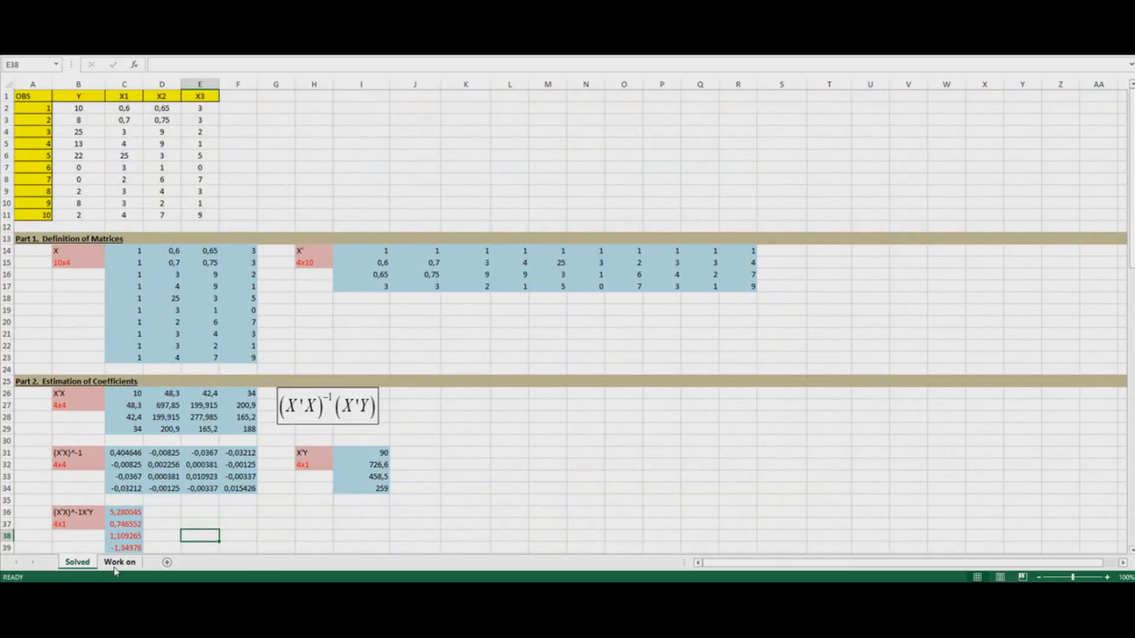
pyautogui.click(120, 561)
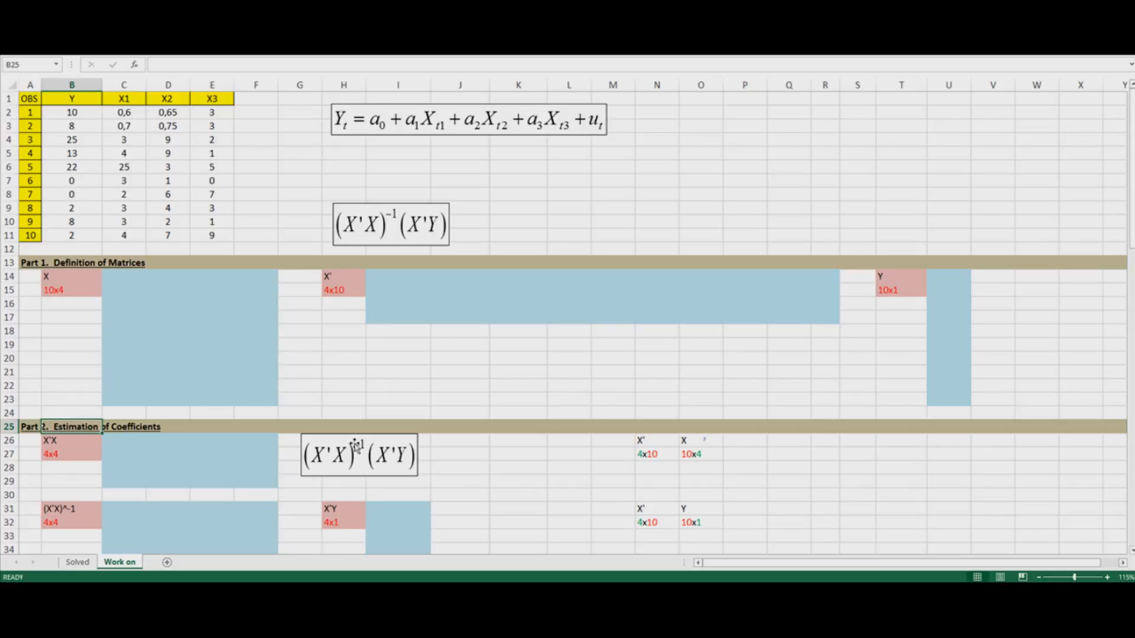
# - Link the X matrix's top X1 cell (D14) to the first observation, showing 0,6
pyautogui.click(343, 358)
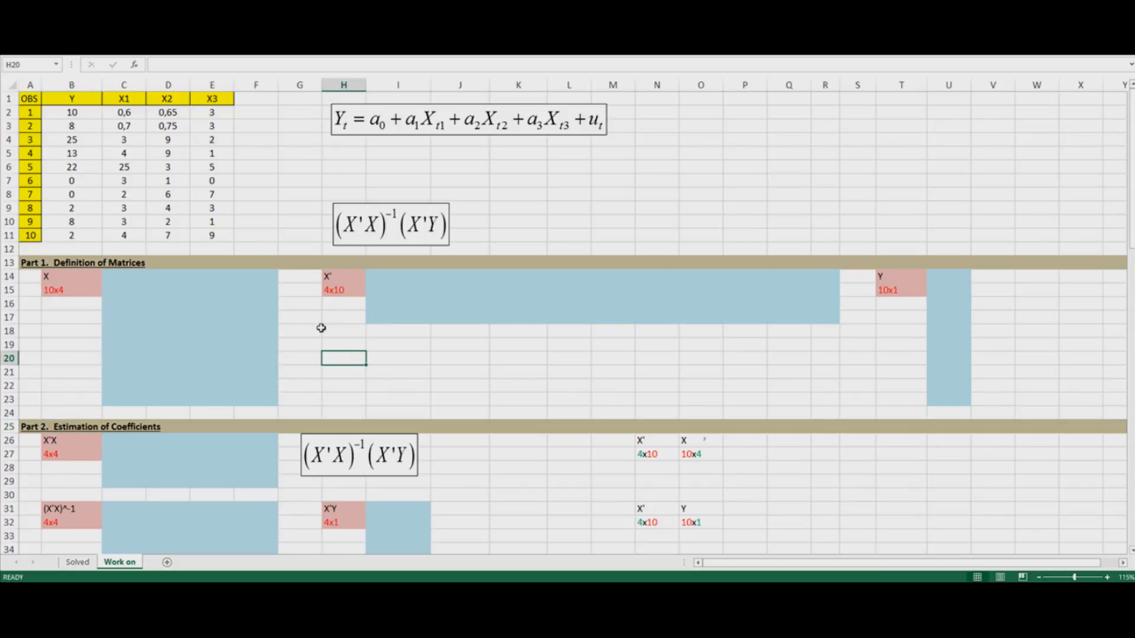
pyautogui.moveTo(324, 219)
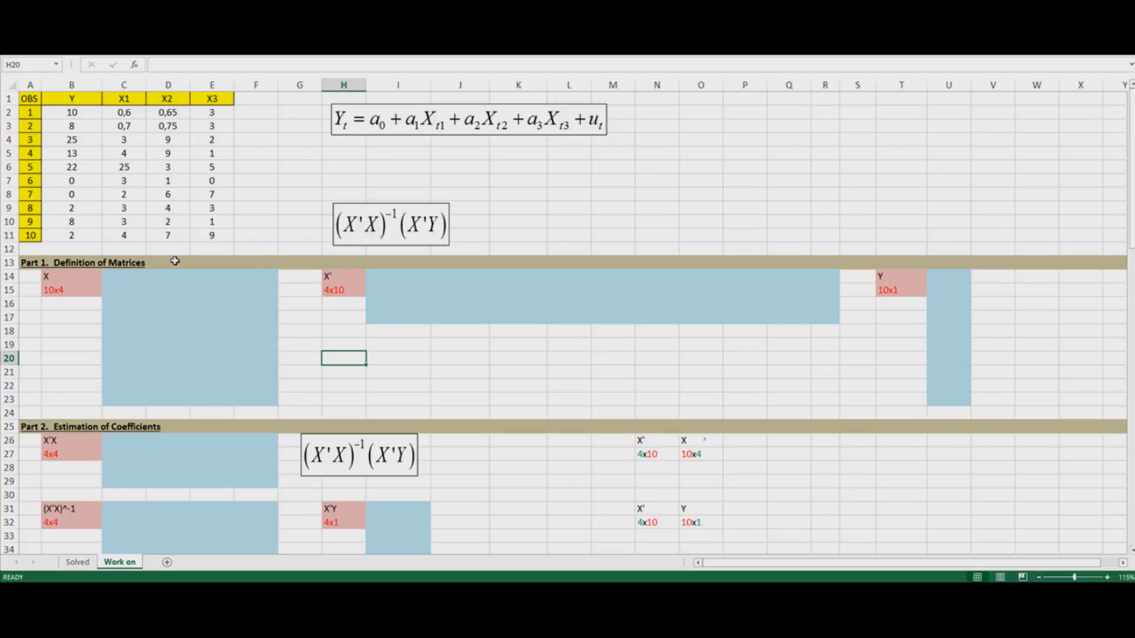
pyautogui.moveTo(105, 235)
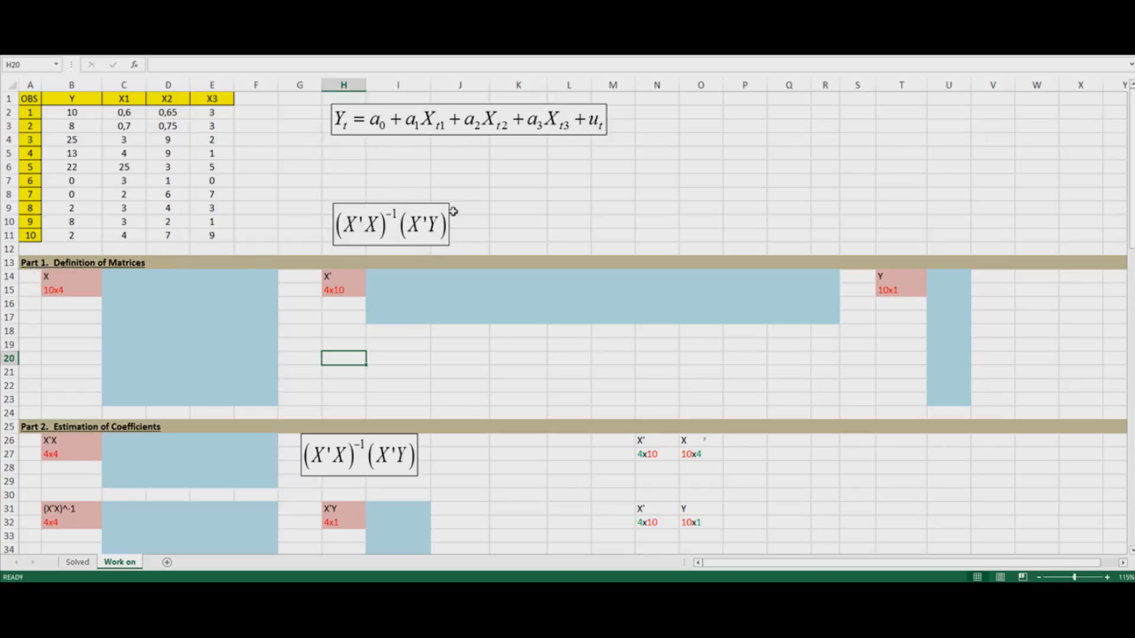
pyautogui.moveTo(326, 210)
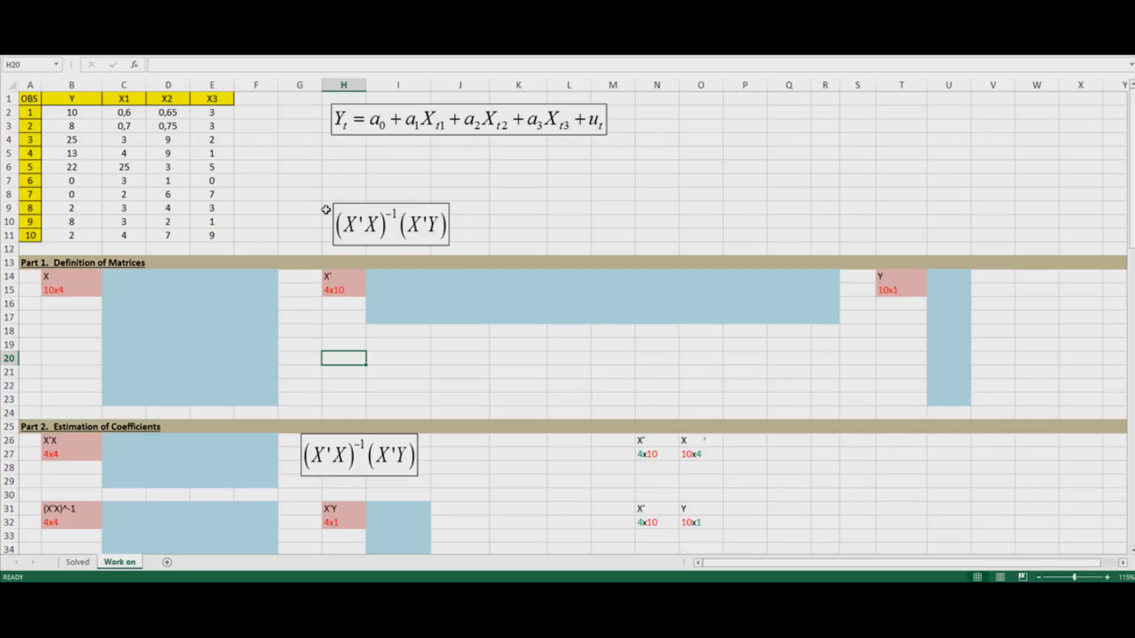
pyautogui.moveTo(355, 236)
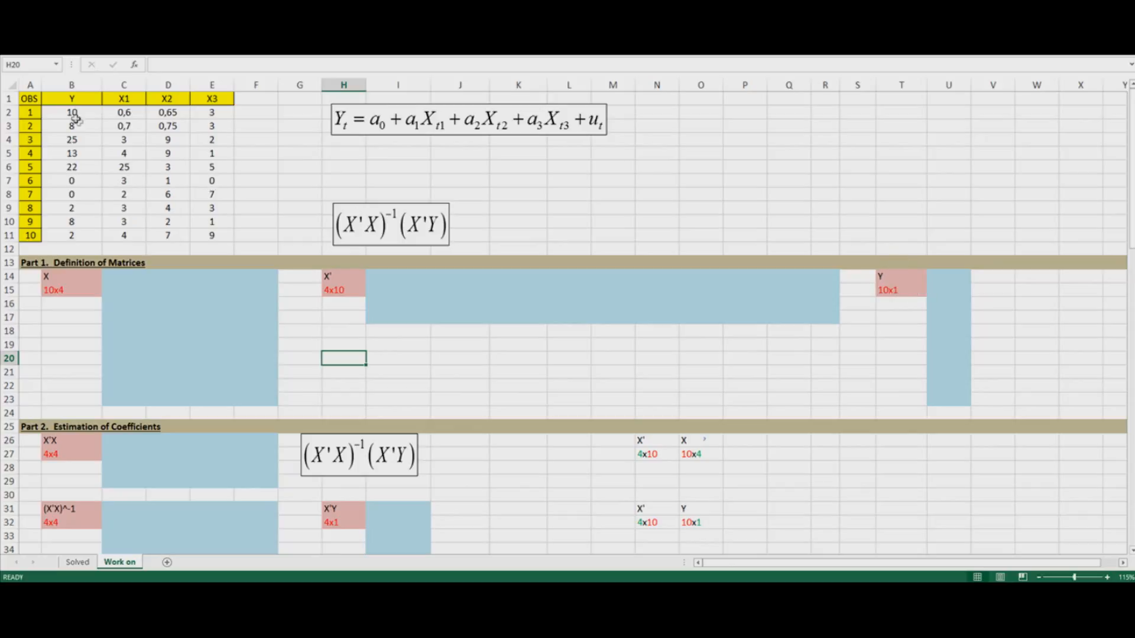
pyautogui.click(947, 276)
pyautogui.write('=B2')
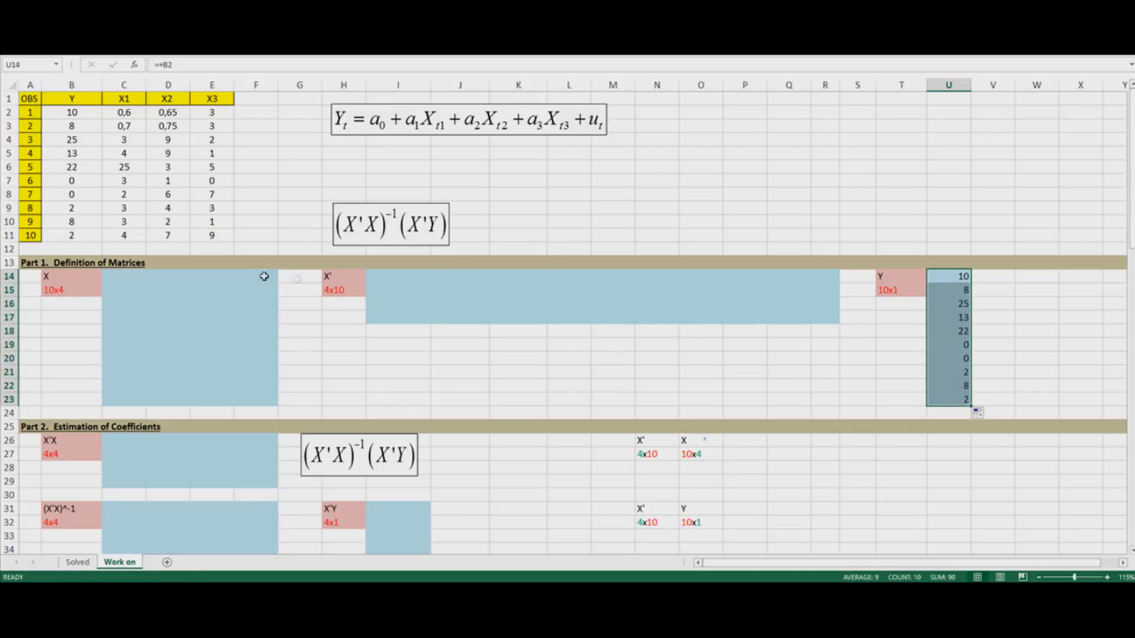
pyautogui.moveTo(153, 277)
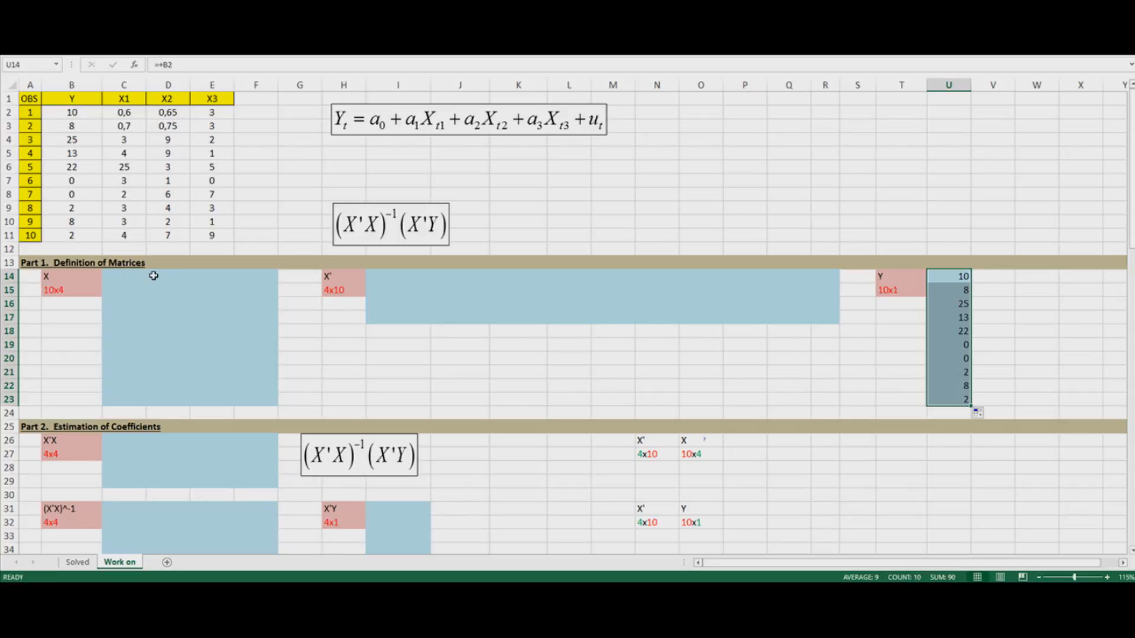
pyautogui.click(168, 275)
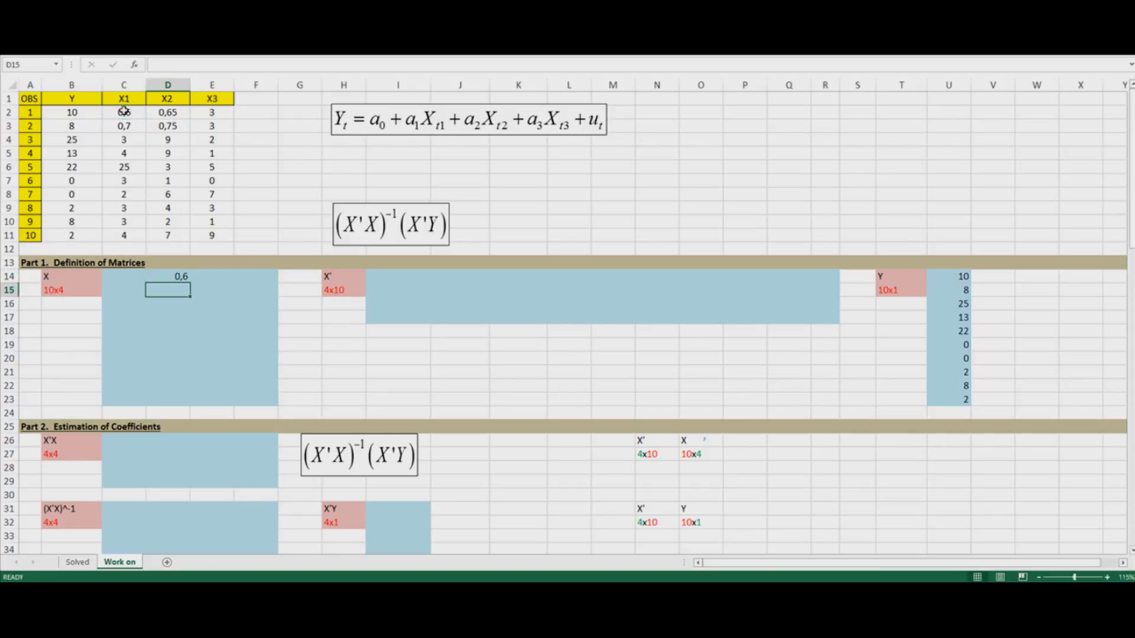
# - Fill the linked cell down to D23 and across to X2 and X3, then select the constant column's top cell
pyautogui.click(167, 277)
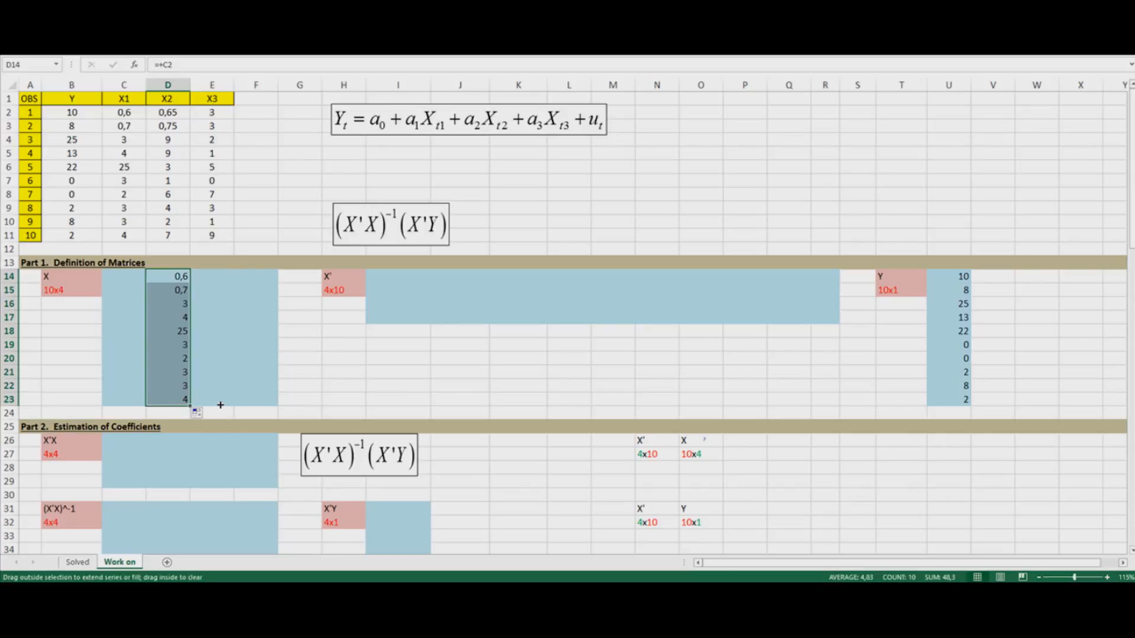
pyautogui.moveTo(184, 399); pyautogui.dragTo(275, 398)
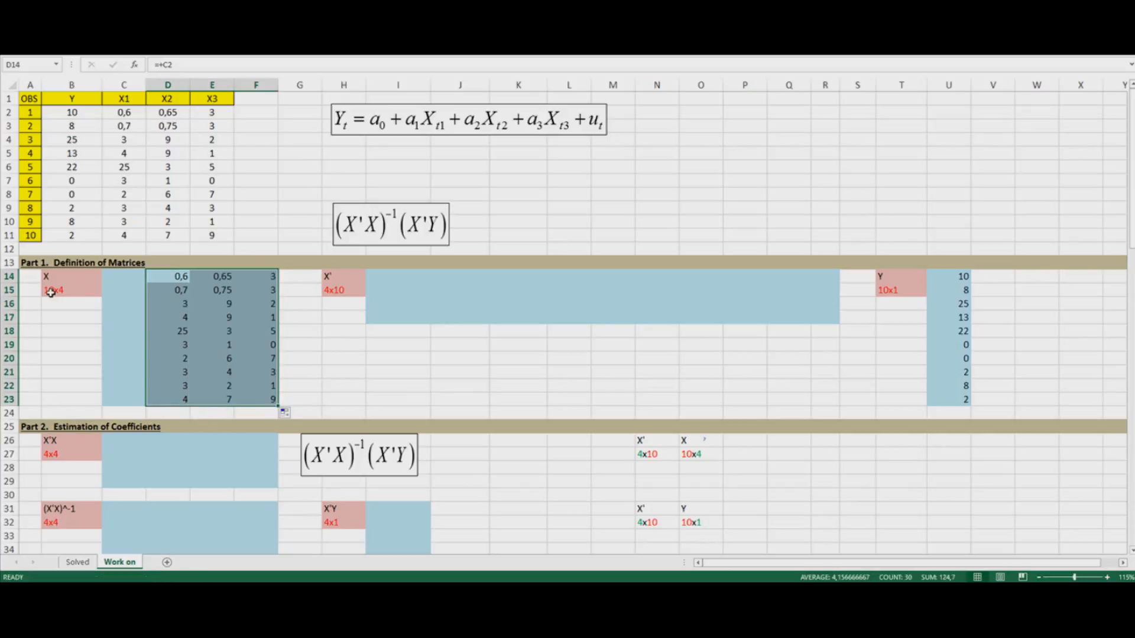
pyautogui.moveTo(149, 286)
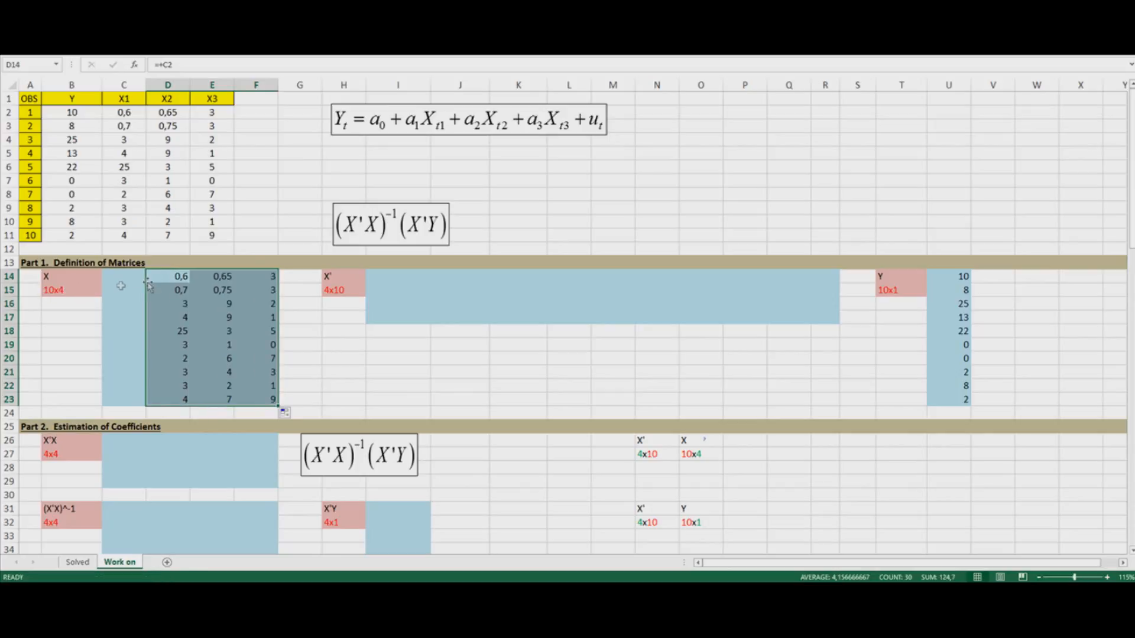
pyautogui.click(167, 277)
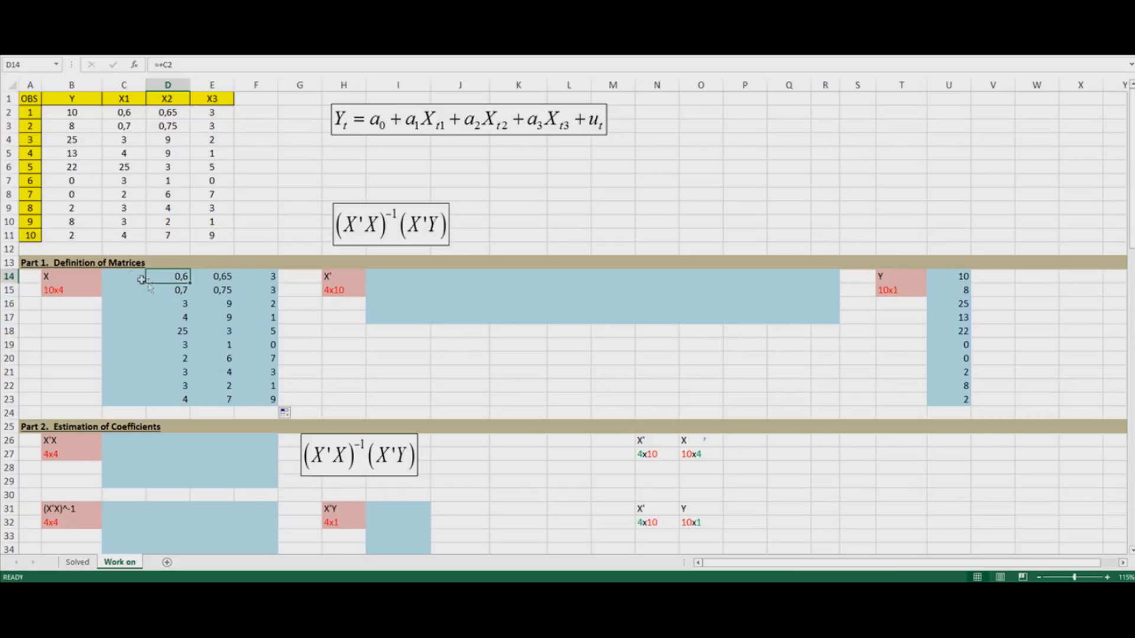
pyautogui.click(123, 277)
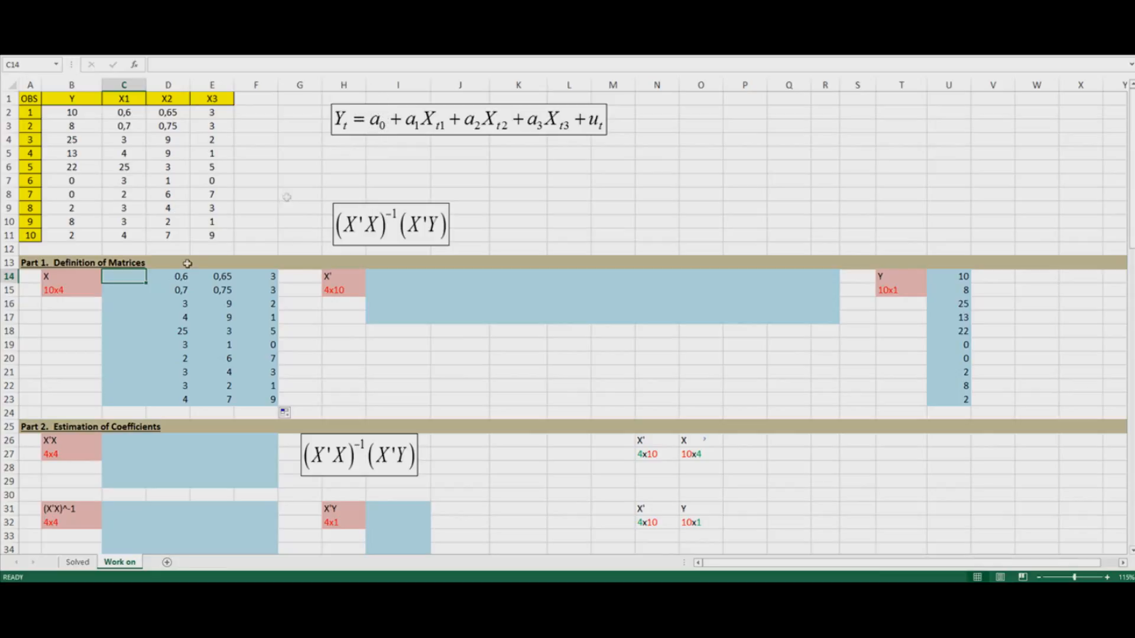
# - Enter 1 in C14 as the first value of the constant column
pyautogui.write('1')
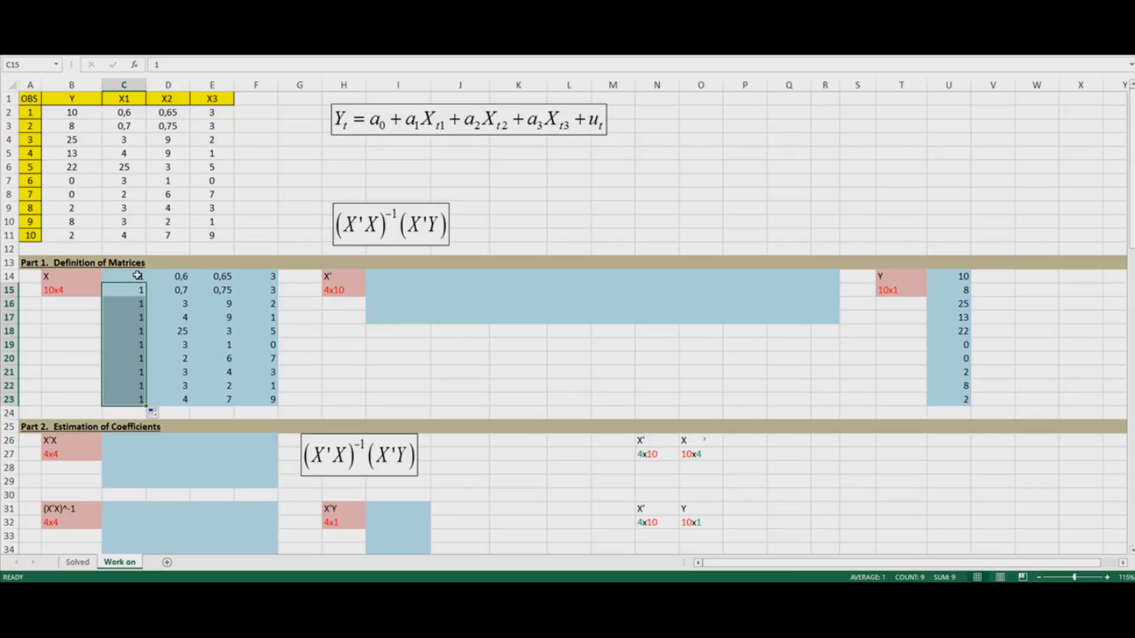
pyautogui.moveTo(376, 124)
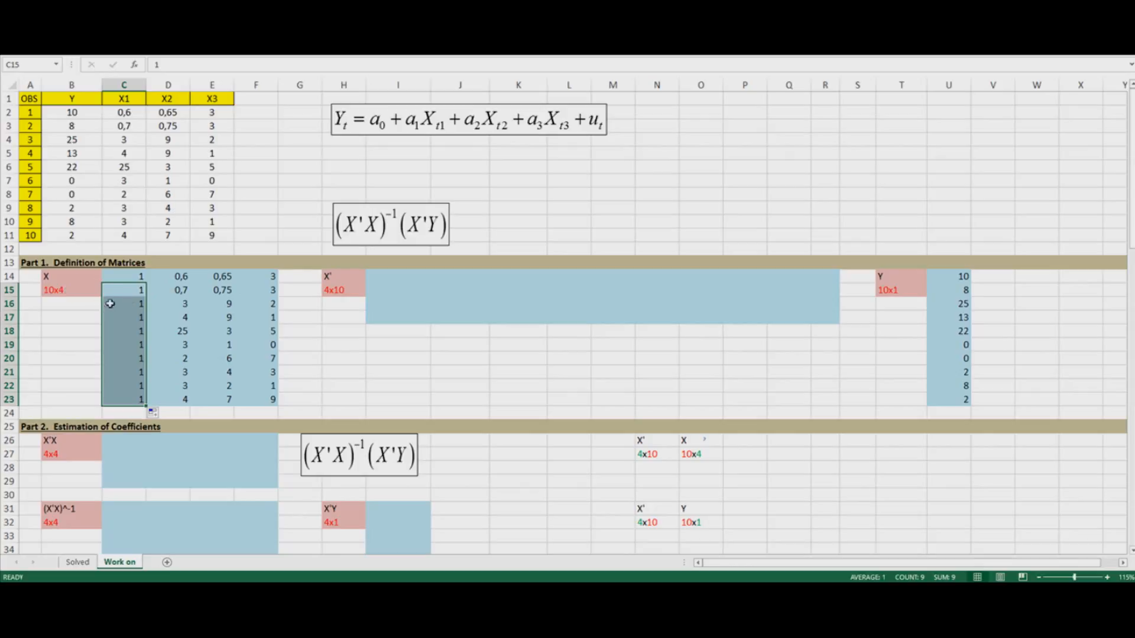
pyautogui.moveTo(288, 308)
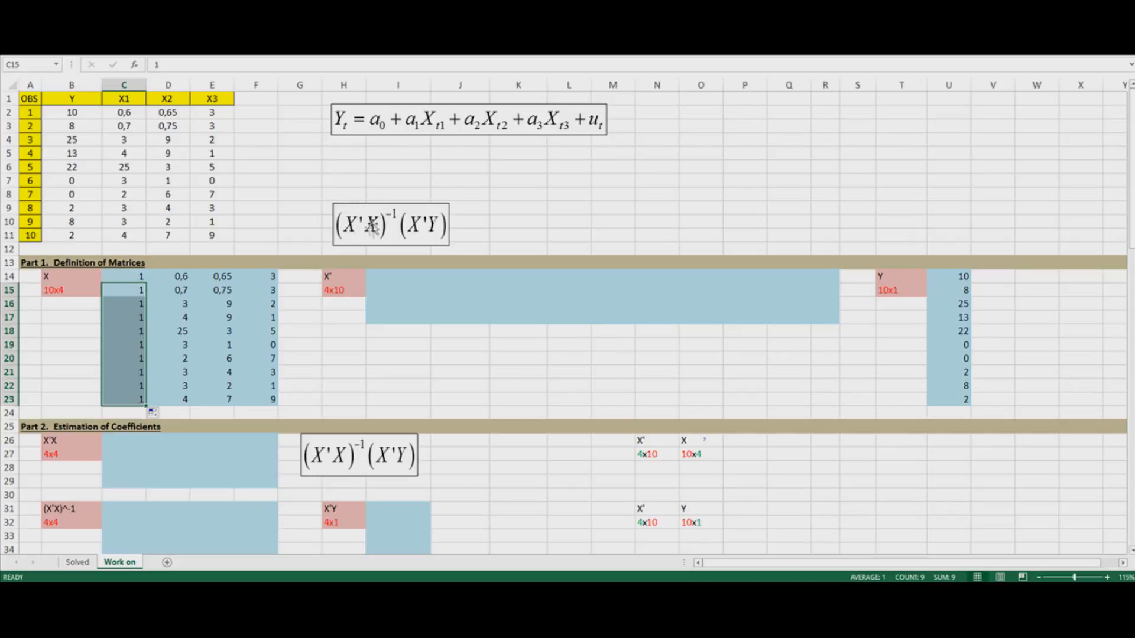
pyautogui.moveTo(152, 274)
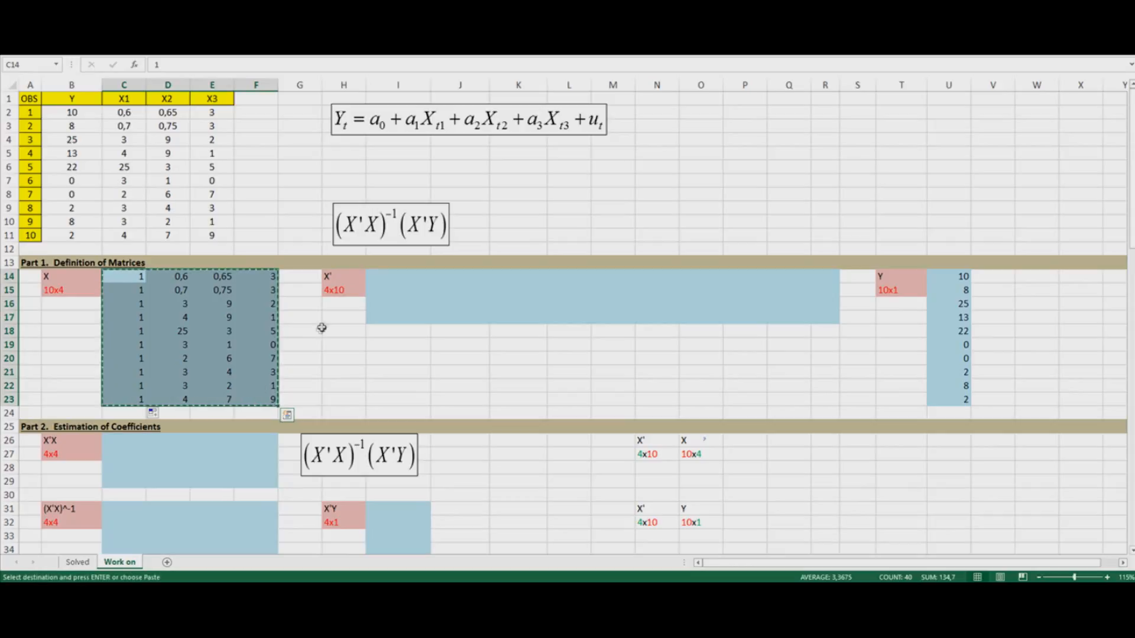
# - Paste the copied X matrix into I14 as values transposed, giving the 4x10 X' block
pyautogui.click(397, 277)
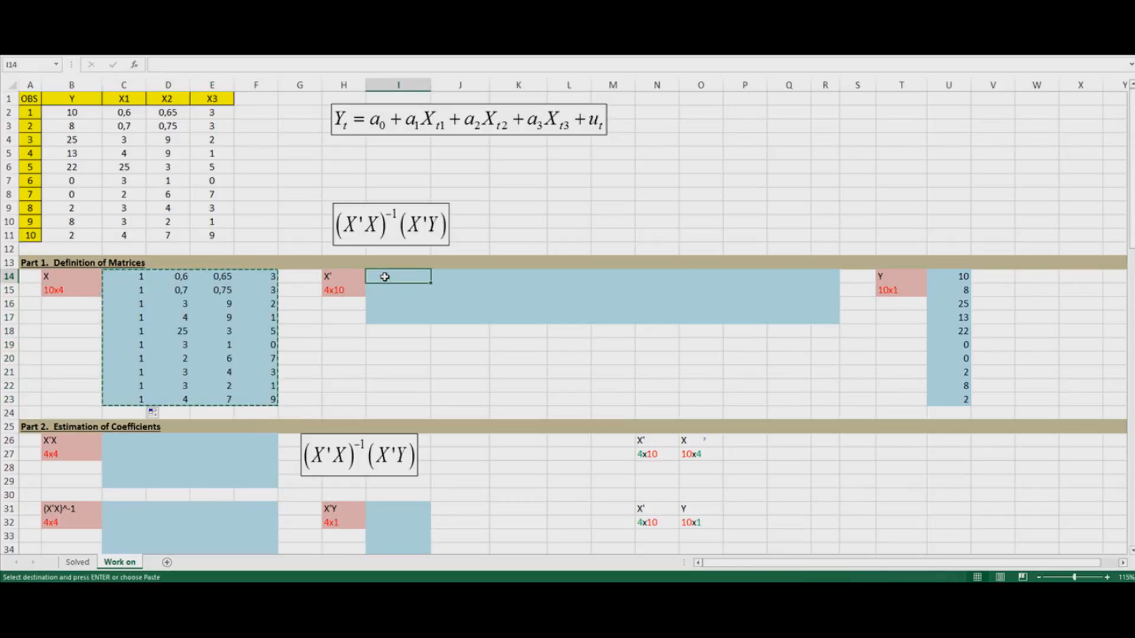
pyautogui.rightClick(385, 277)
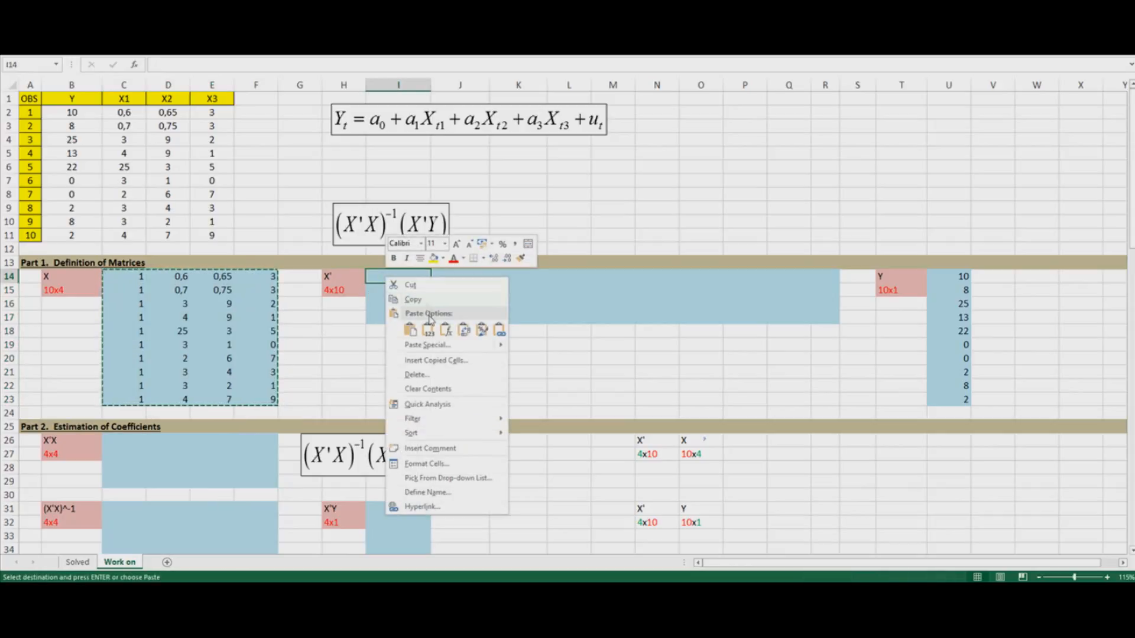
pyautogui.click(426, 344)
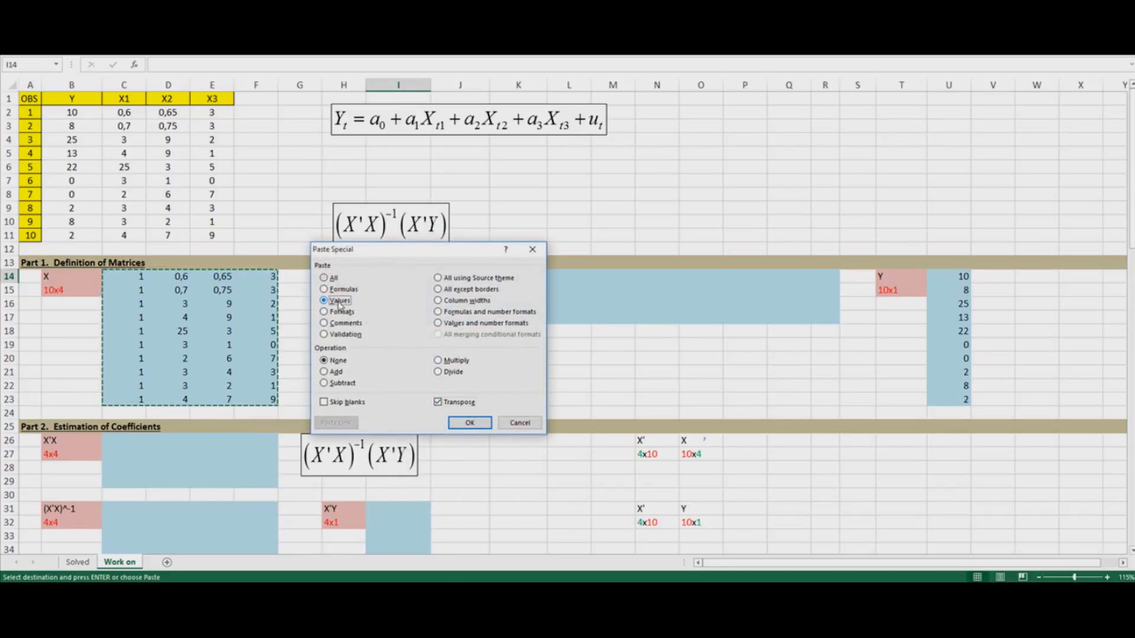
pyautogui.click(469, 423)
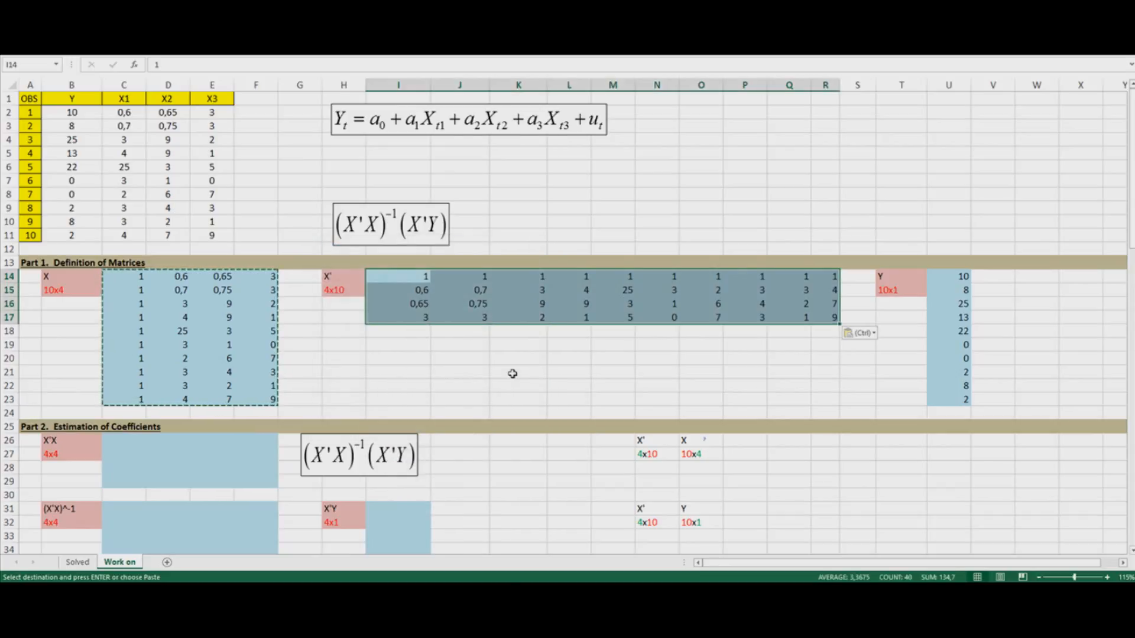
pyautogui.moveTo(533, 334)
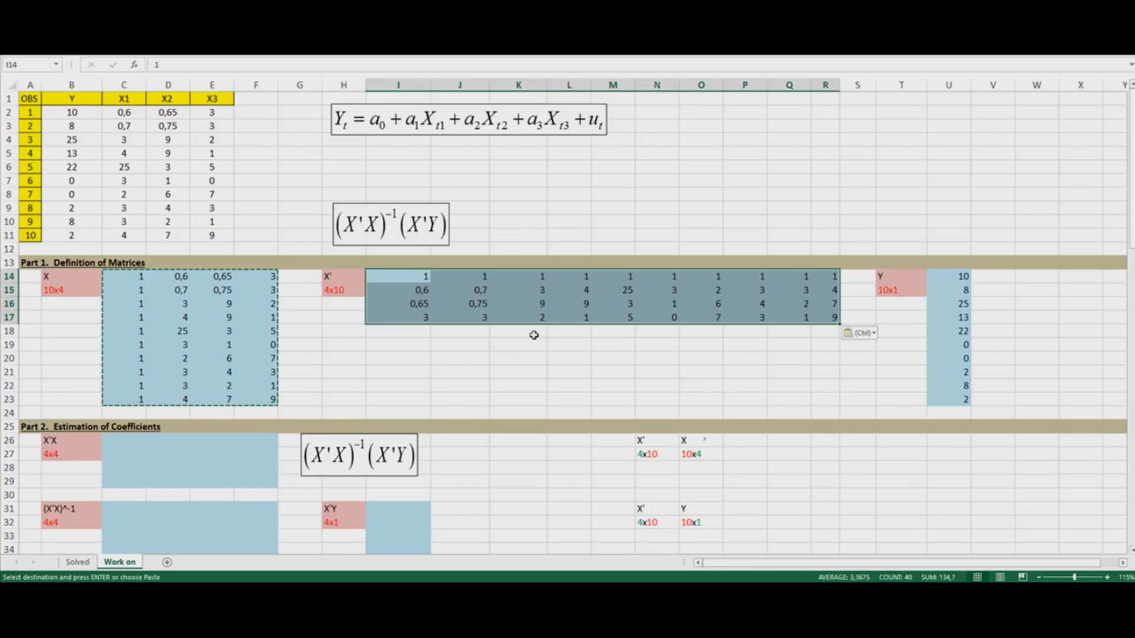
pyautogui.click(212, 113)
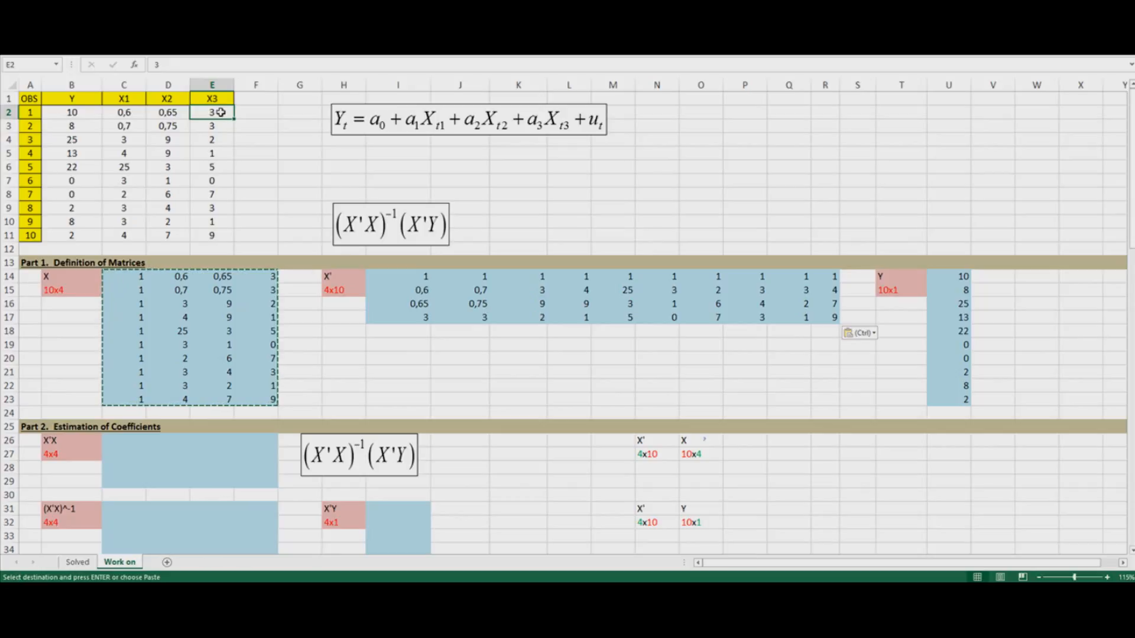
# - Highlight the X3 value, its link and the X' value yellow, test a change in E2, and select the X' block to clear it
pyautogui.click(255, 276)
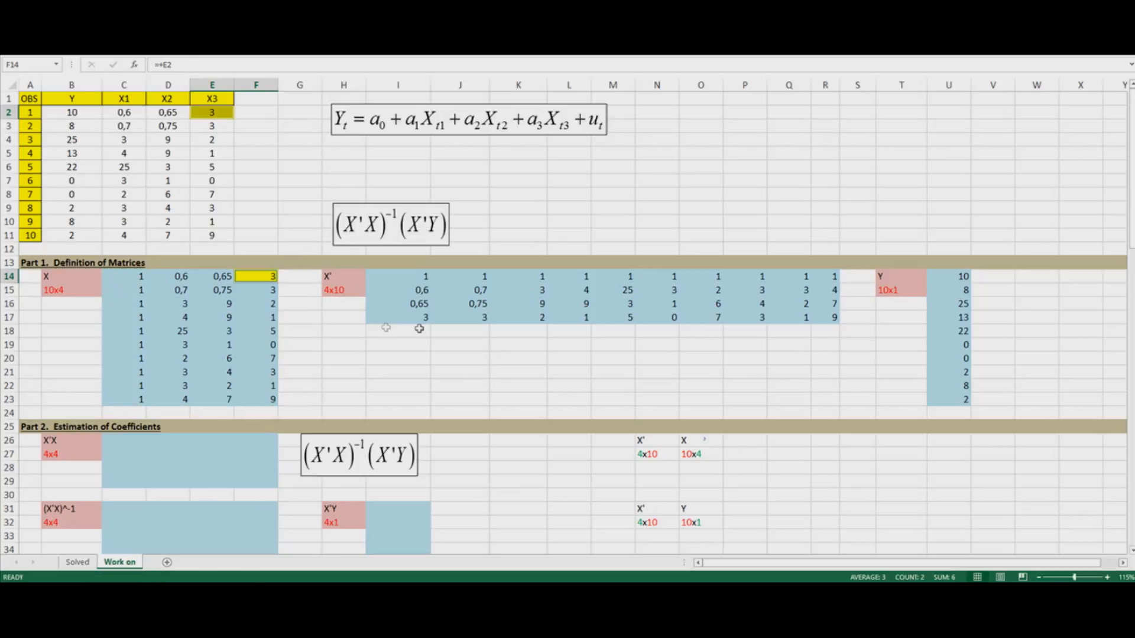
pyautogui.click(397, 316)
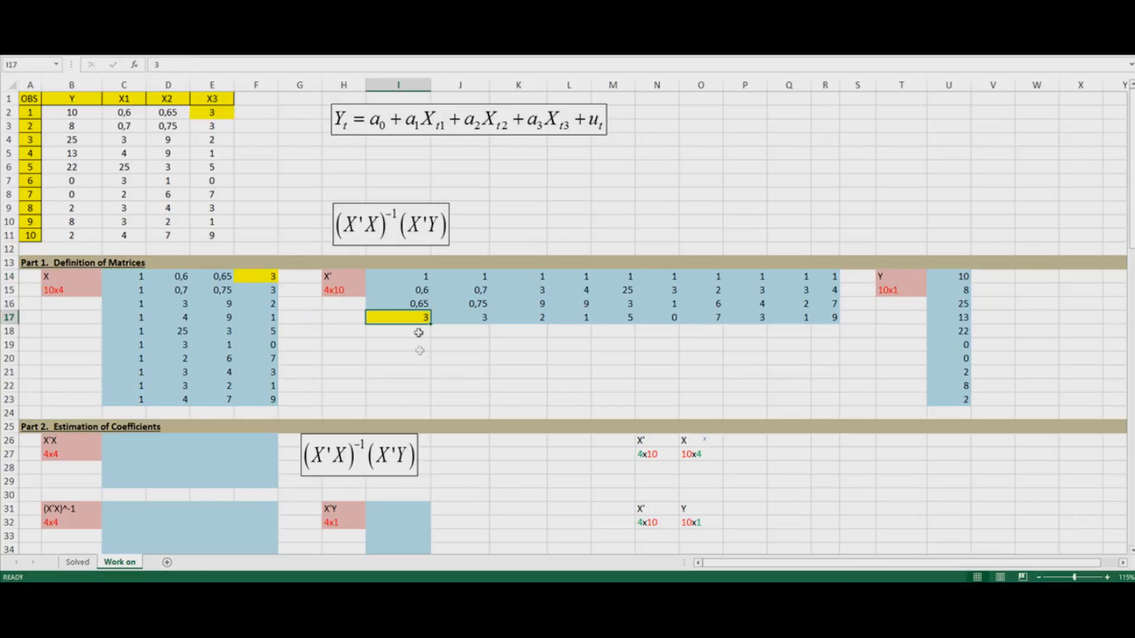
pyautogui.click(211, 111)
pyautogui.write('5')
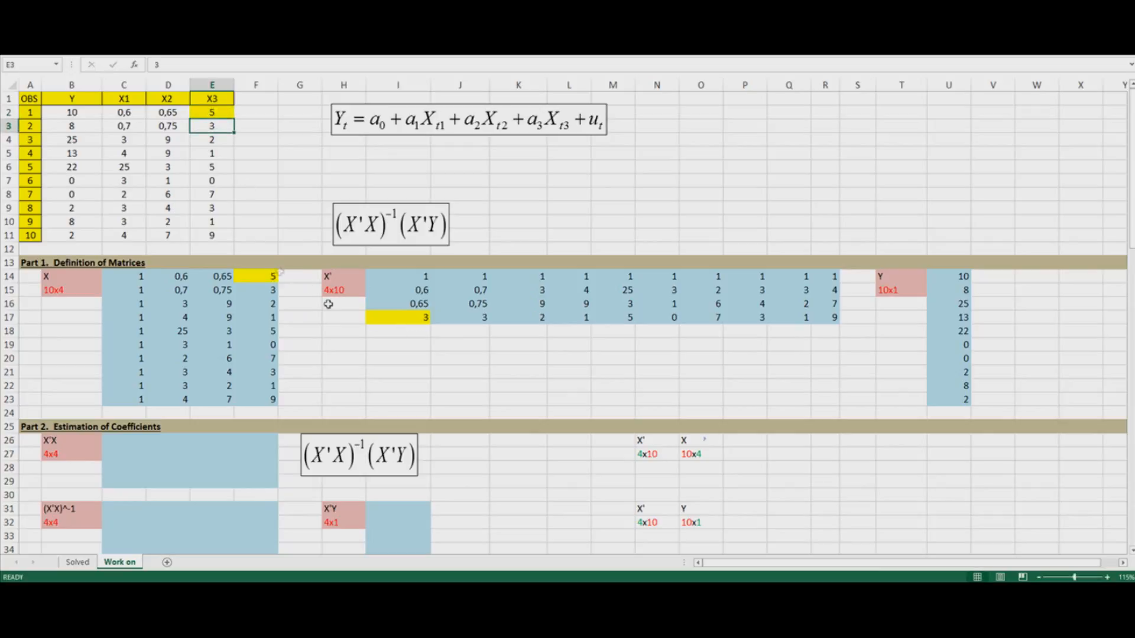
pyautogui.click(211, 112)
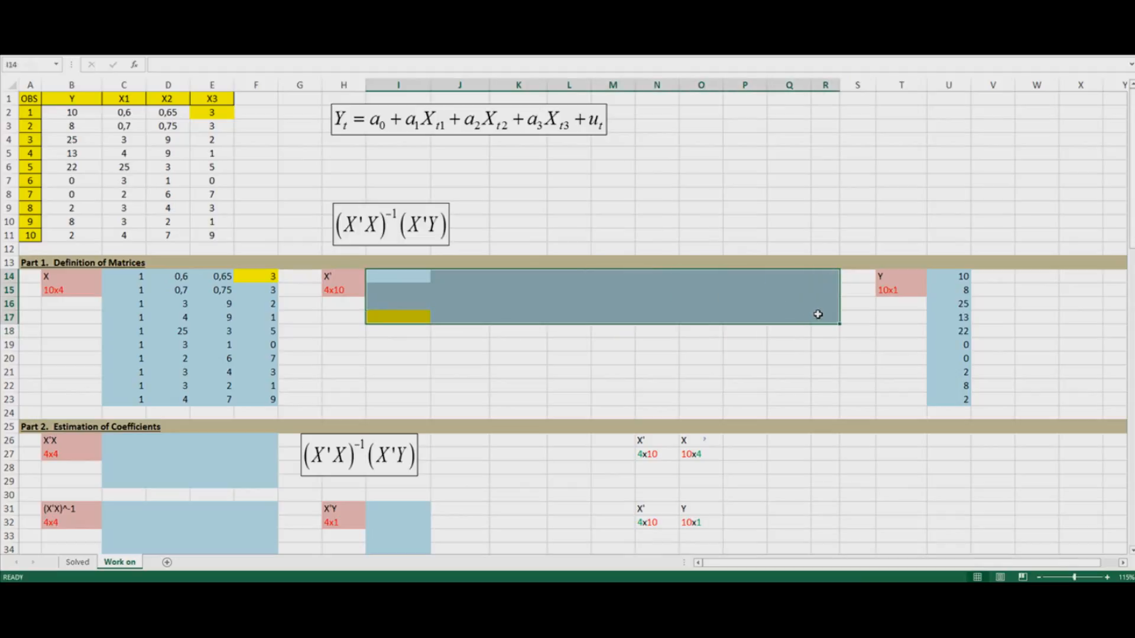
# - Enter =TRANSPOSE(C14:F23) as an array formula in I14:R17
pyautogui.write('=transpose(')
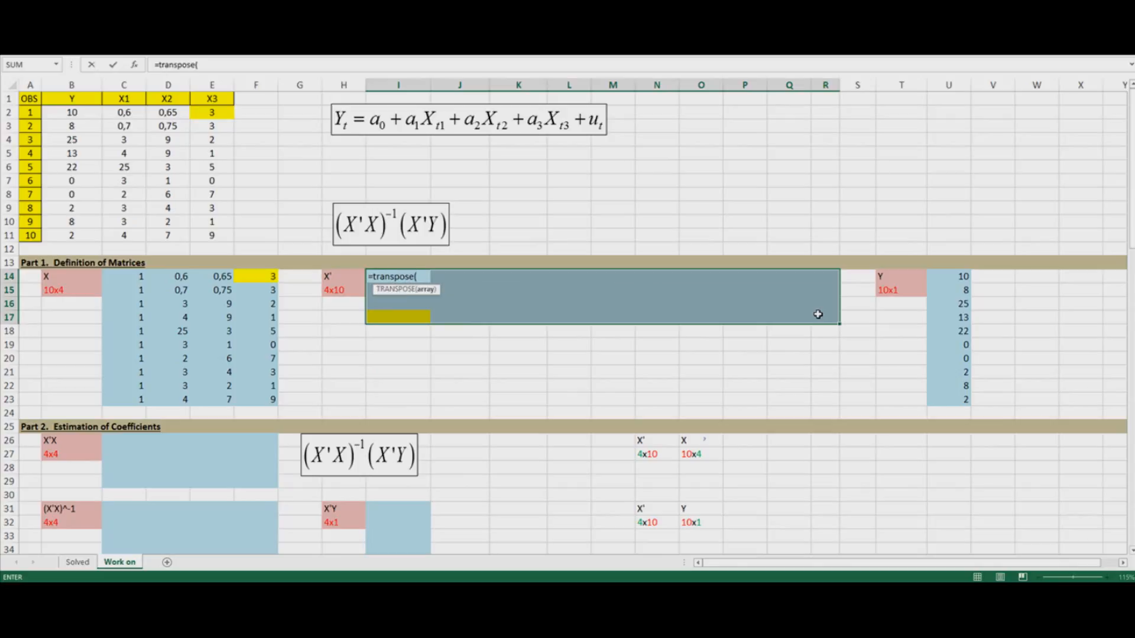
pyautogui.moveTo(507, 305)
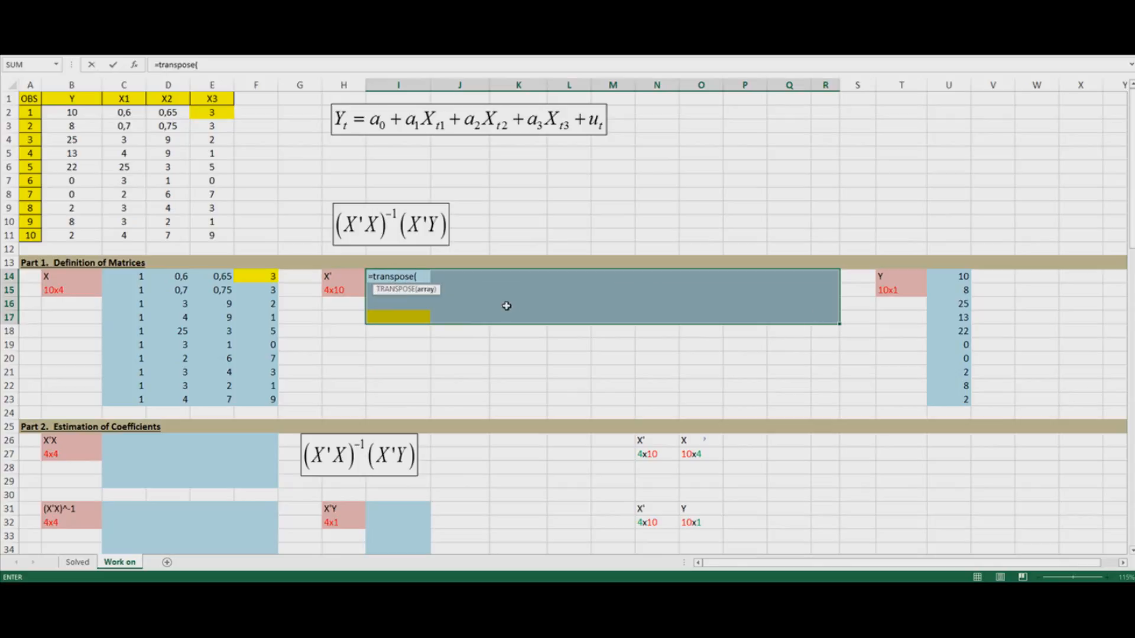
pyautogui.moveTo(418, 308)
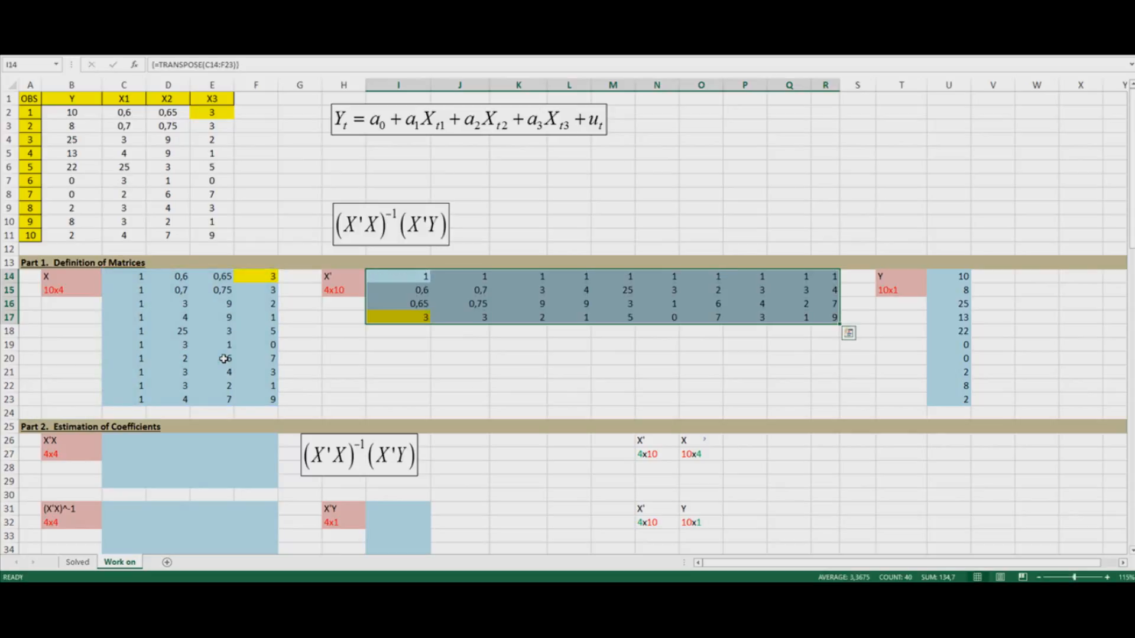
pyautogui.moveTo(308, 353)
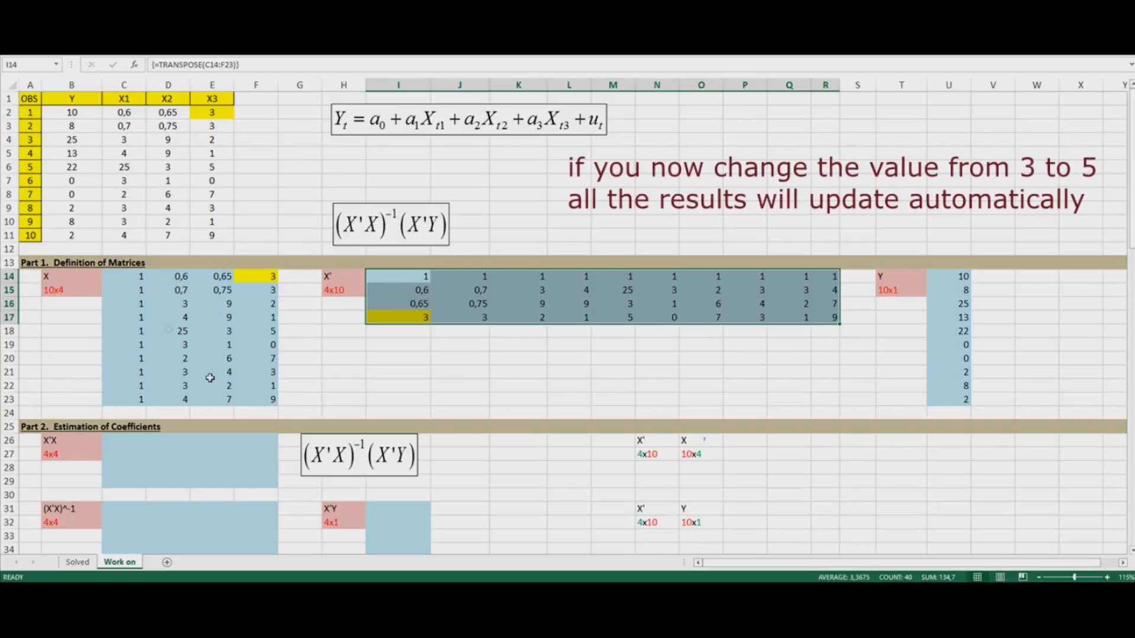
pyautogui.moveTo(397, 380)
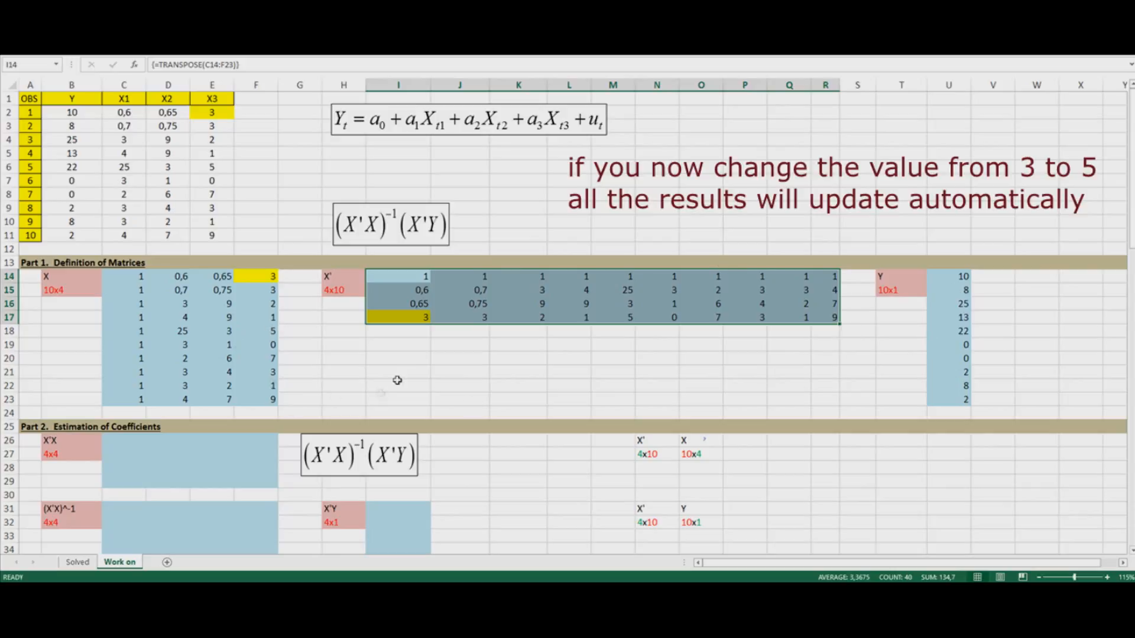
pyautogui.scroll(-3)
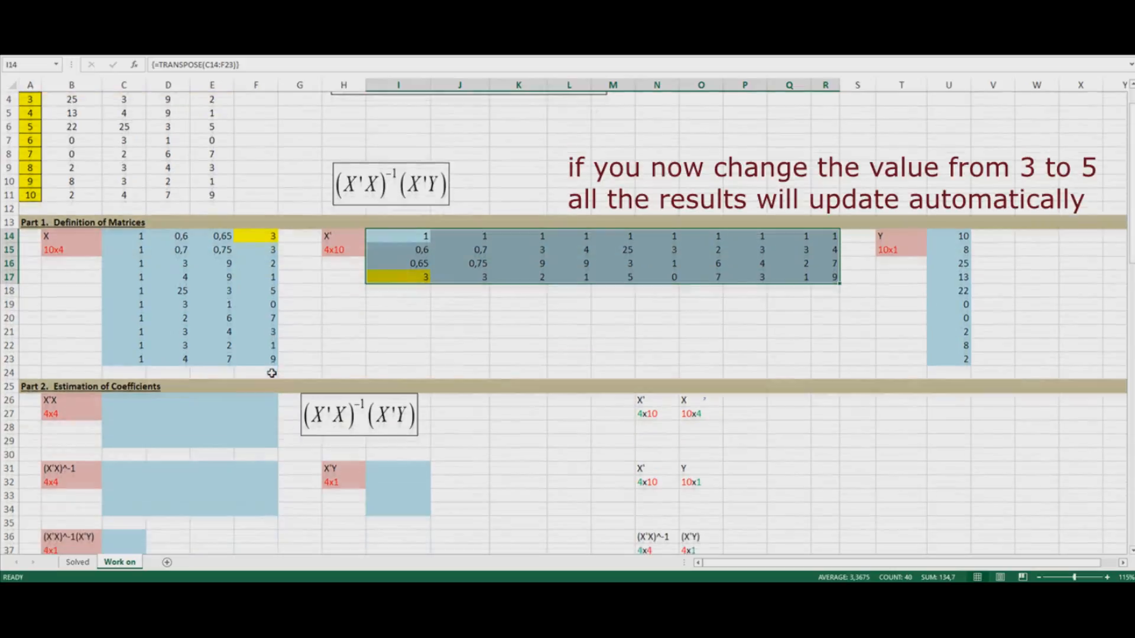
pyautogui.scroll(-3)
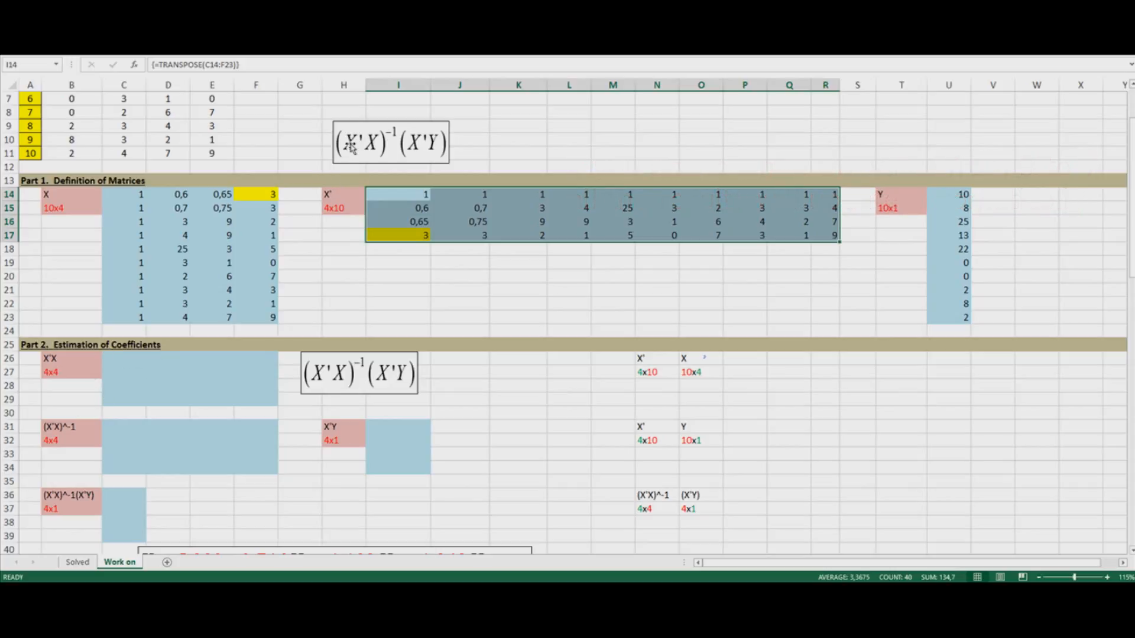
pyautogui.moveTo(111, 462)
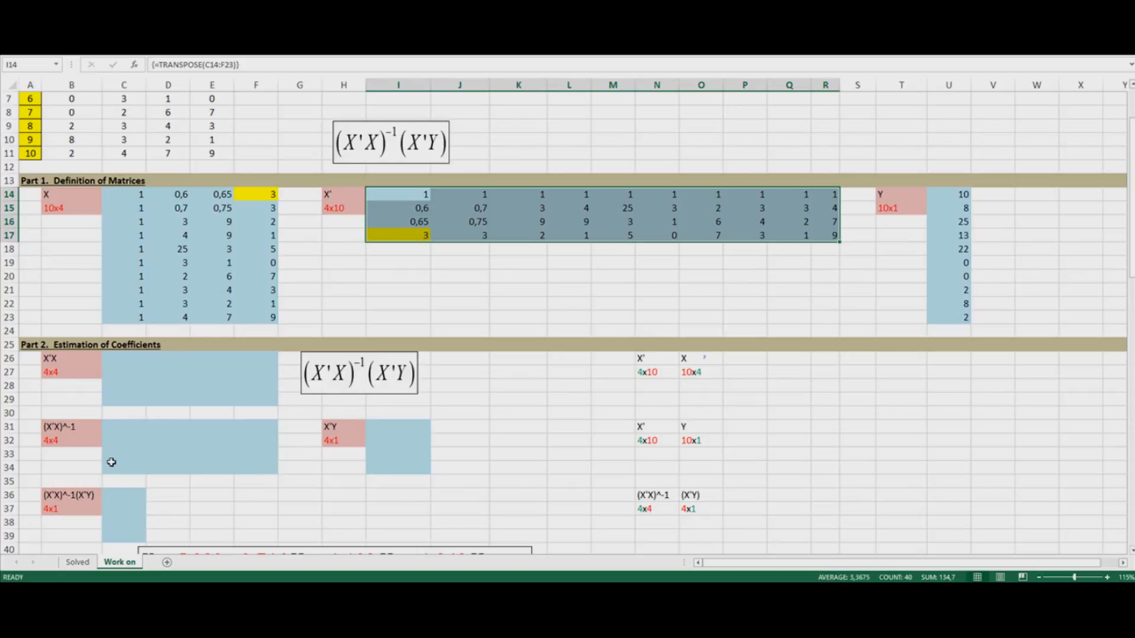
pyautogui.moveTo(314, 316)
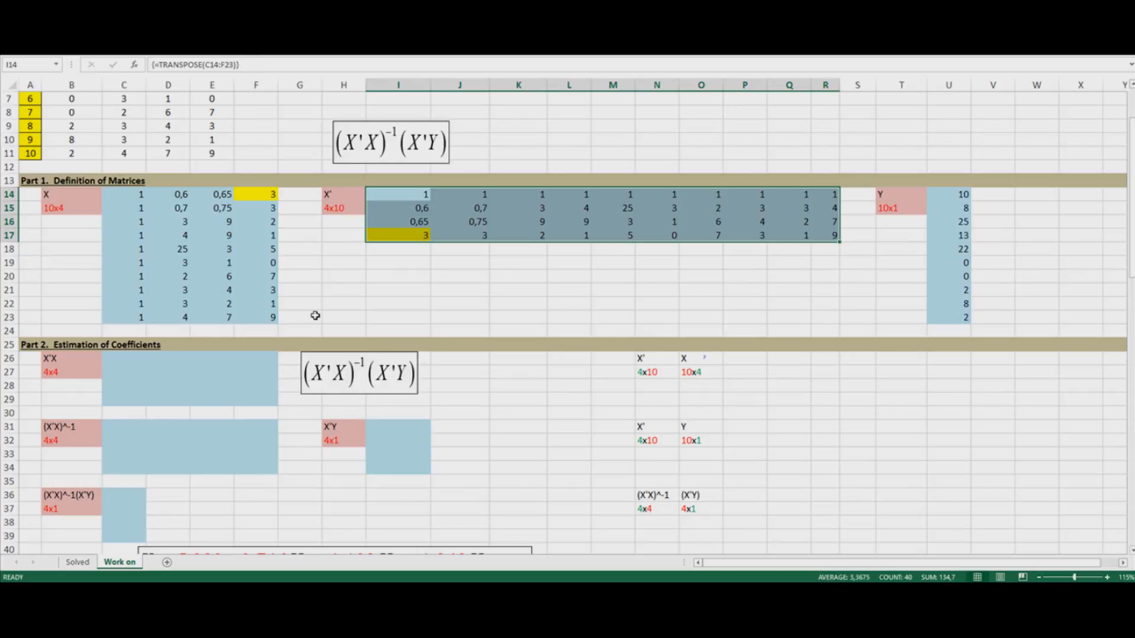
pyautogui.moveTo(663, 351)
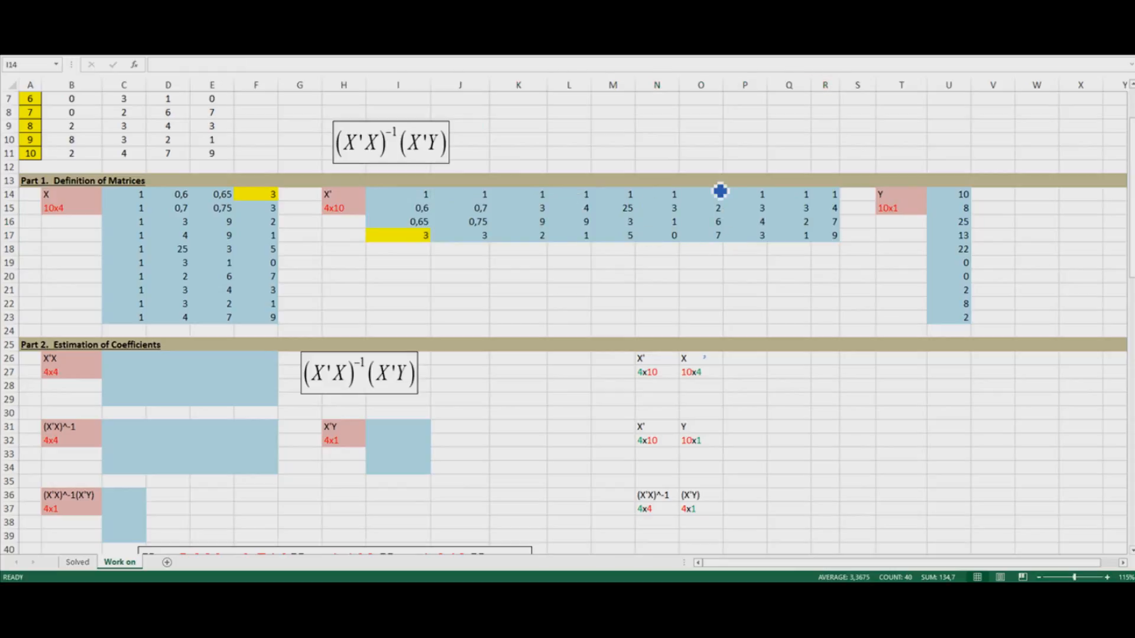
pyautogui.moveTo(665, 392)
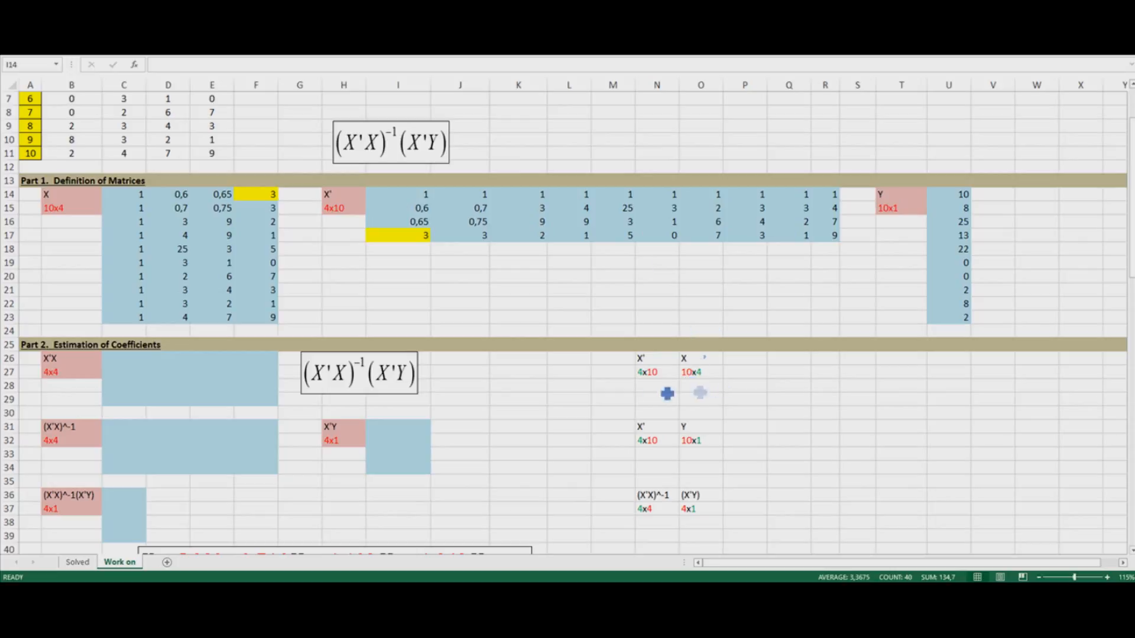
pyautogui.moveTo(634, 355)
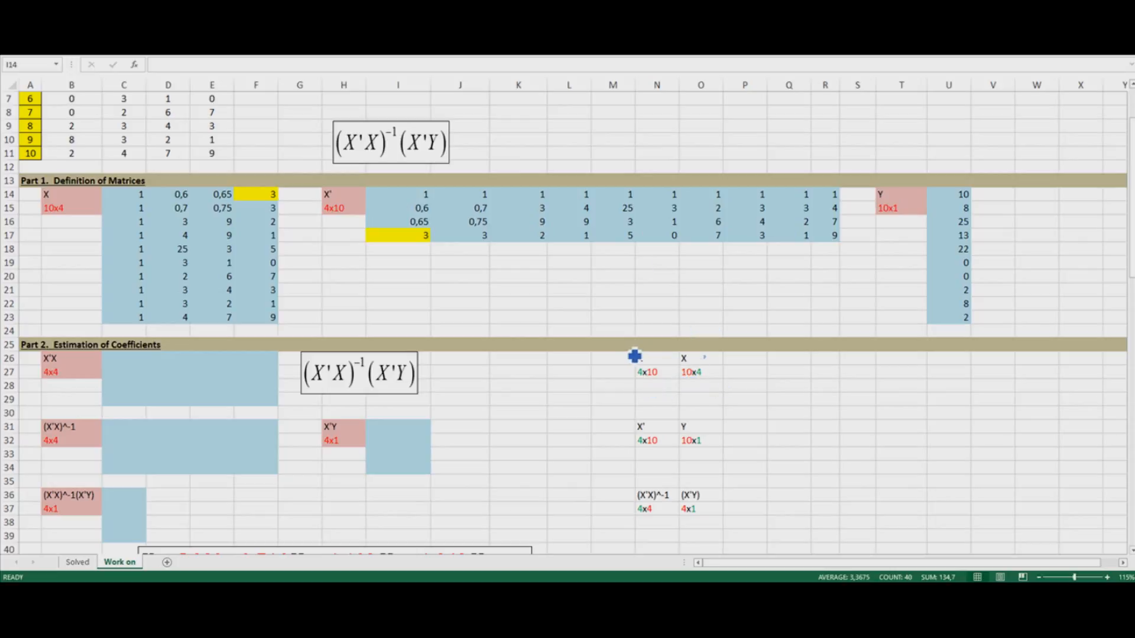
pyautogui.moveTo(651, 375)
pyautogui.write('=')
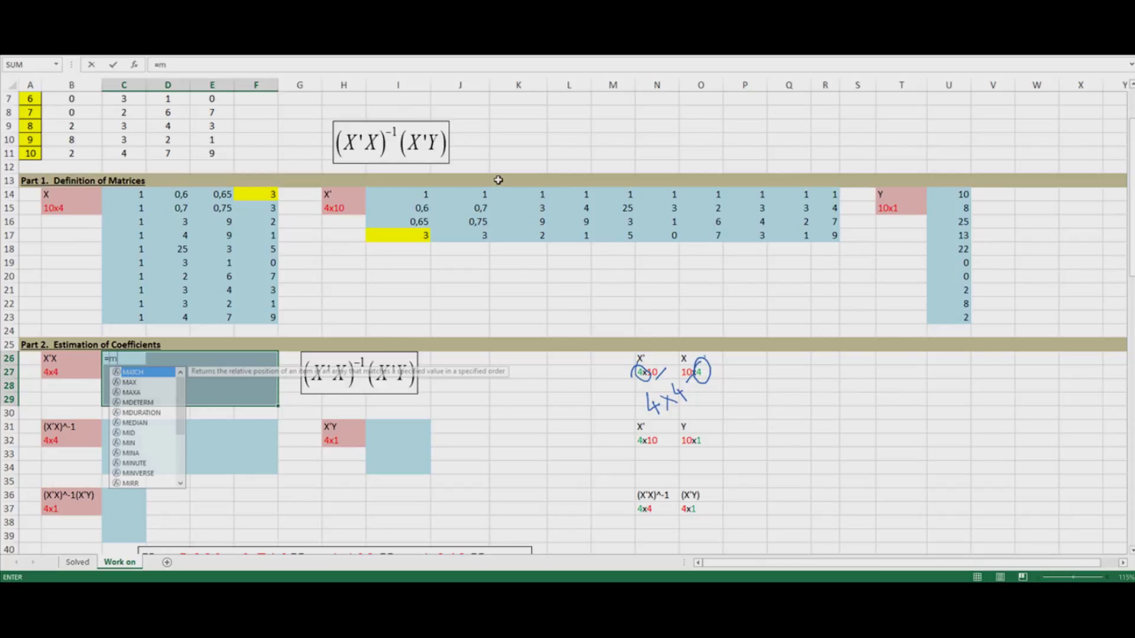
# - Enter =MMULT(I14:R17;C14:F23) as an array formula in C26:F29 for X'X
pyautogui.write('mult(')
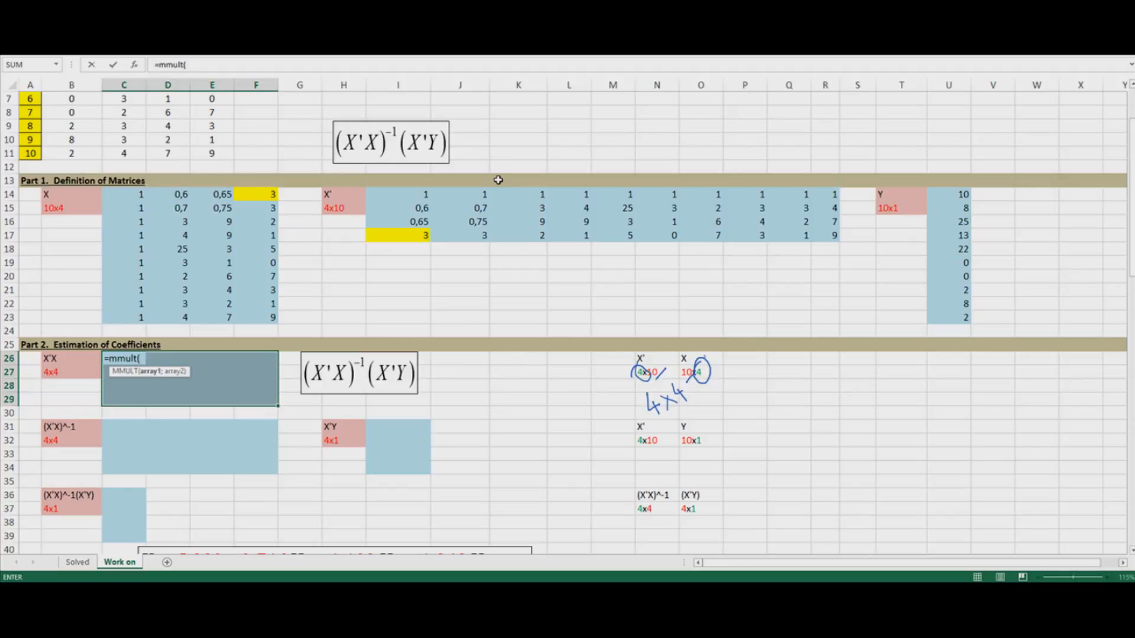
pyautogui.moveTo(144, 382)
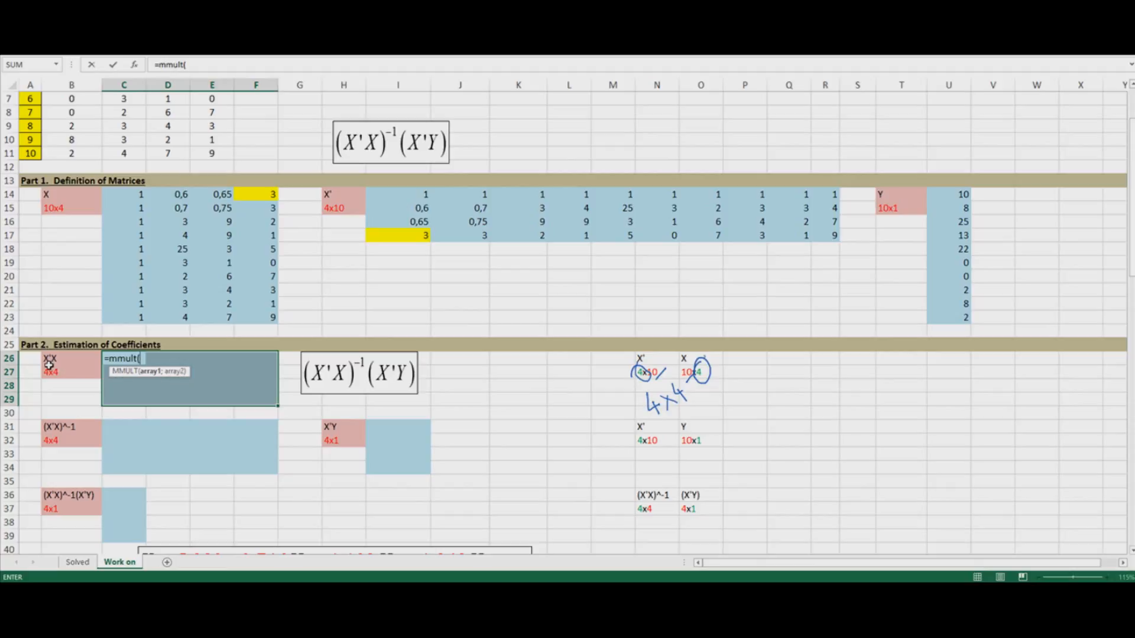
pyautogui.moveTo(374, 200)
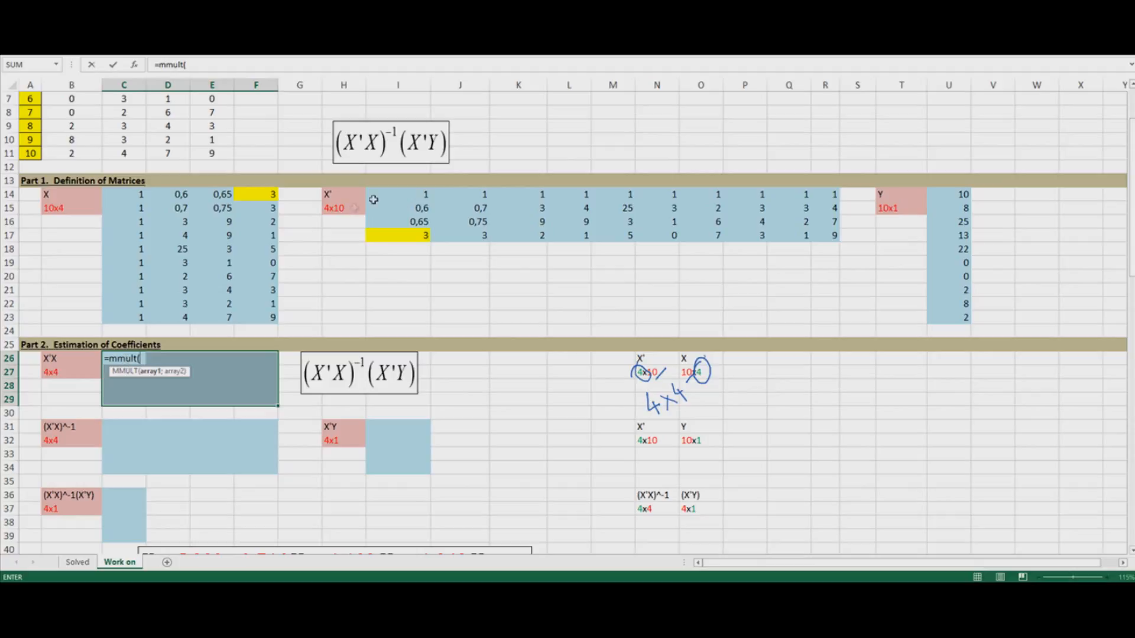
pyautogui.moveTo(249, 192)
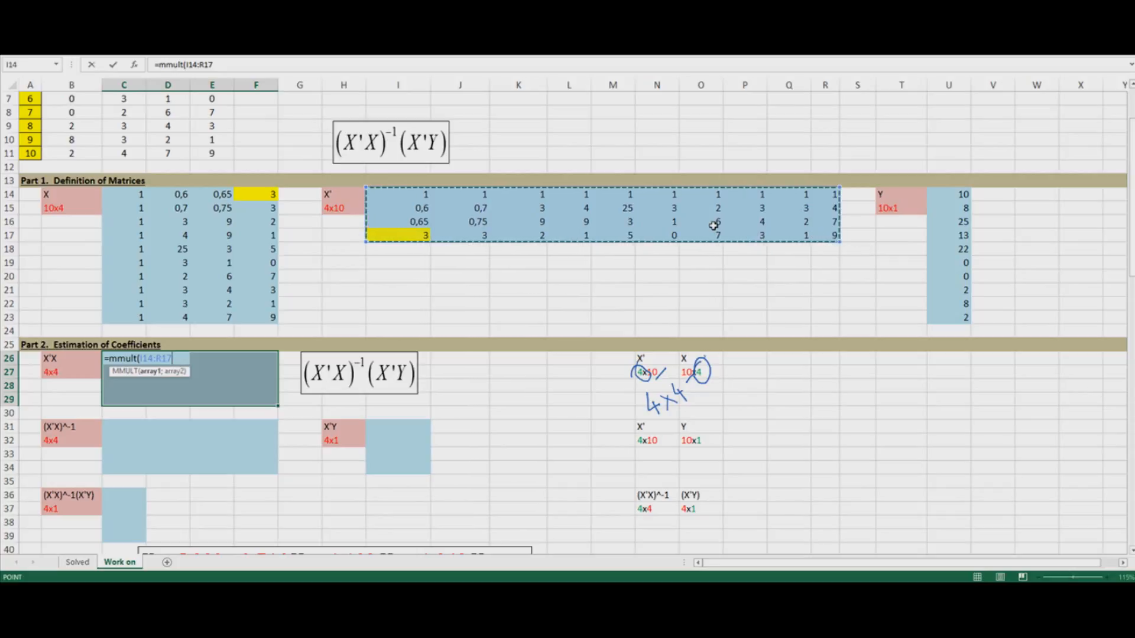
pyautogui.write(';C14:F23)}')
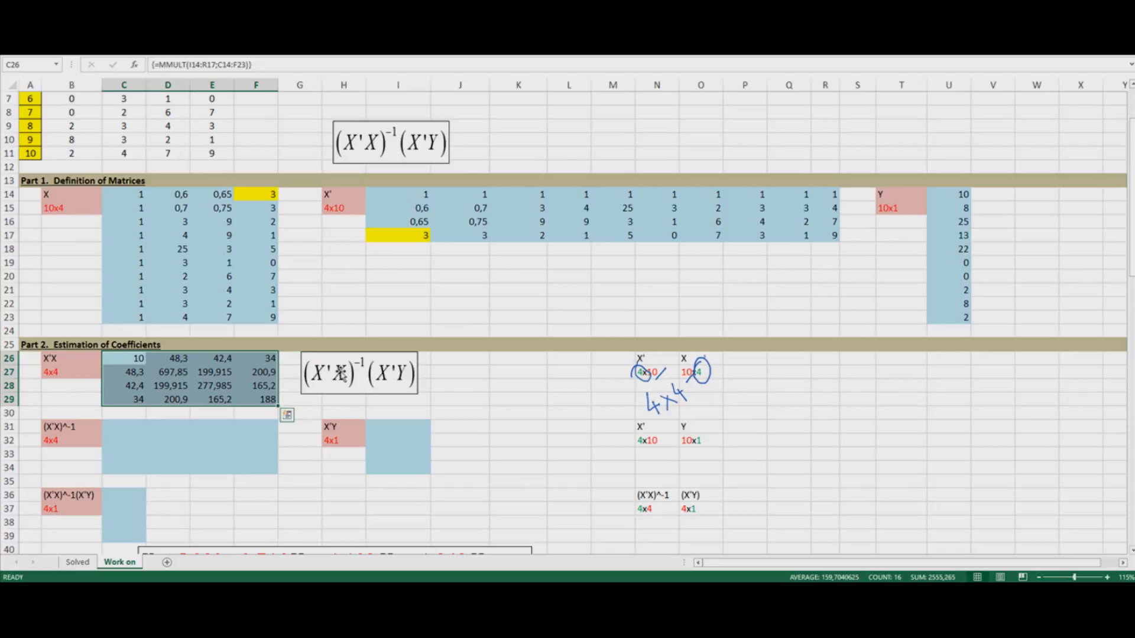
pyautogui.scroll(-3)
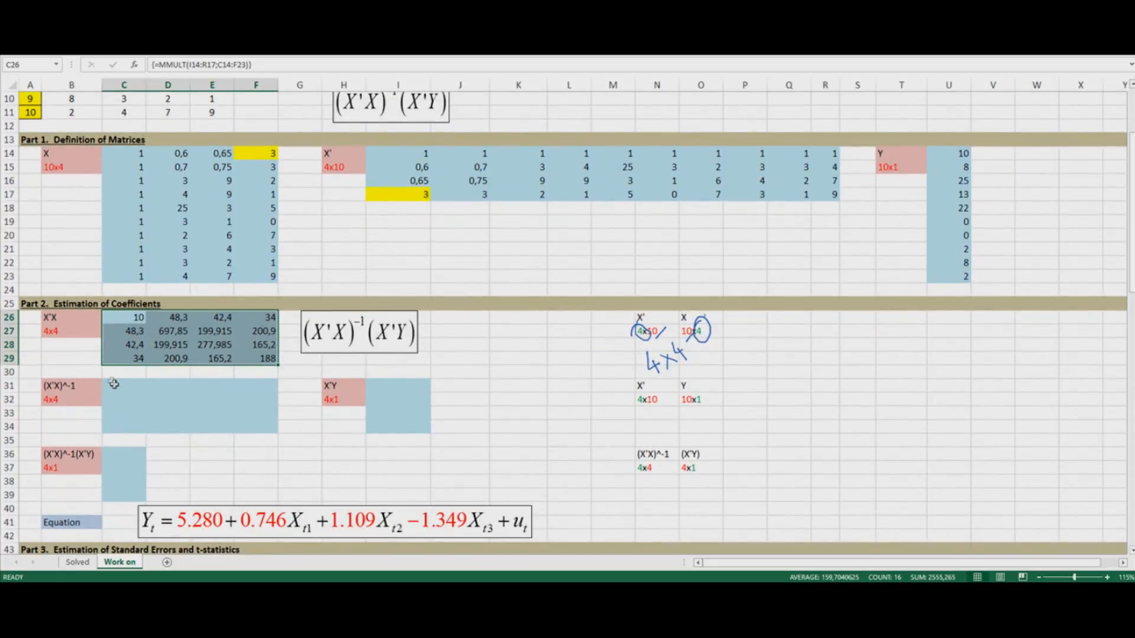
# - Select C31 as the top-left of the (X'X)^-1 block for =MINVERSE(C26:F29)
pyautogui.click(124, 385)
pyautogui.write('{=MINVERSE(C26:F29)}')
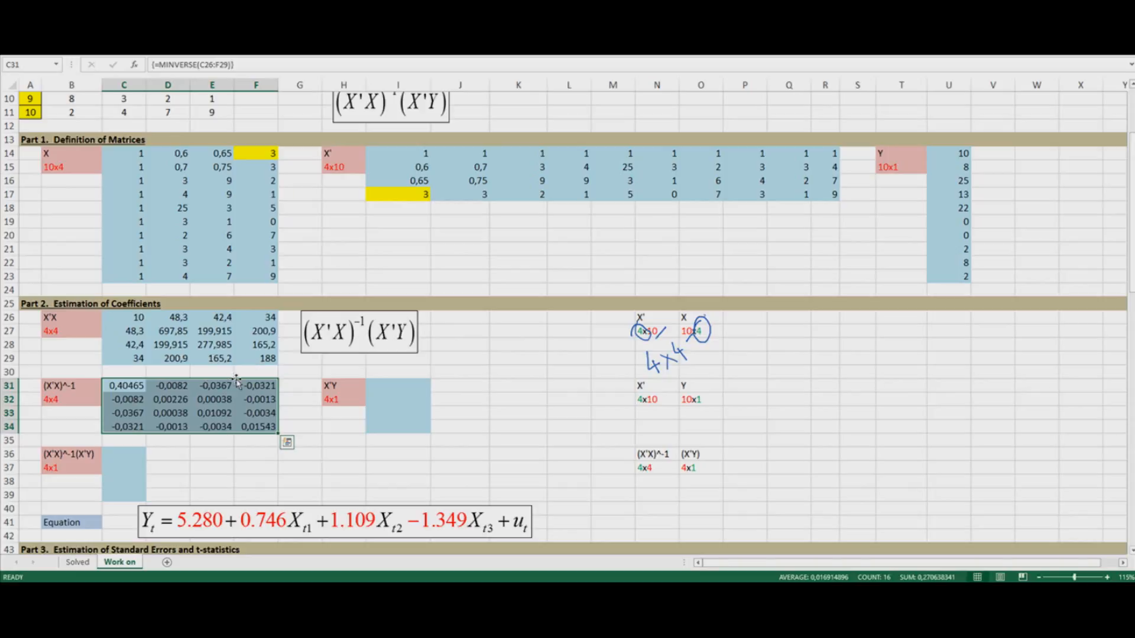
pyautogui.moveTo(382, 334)
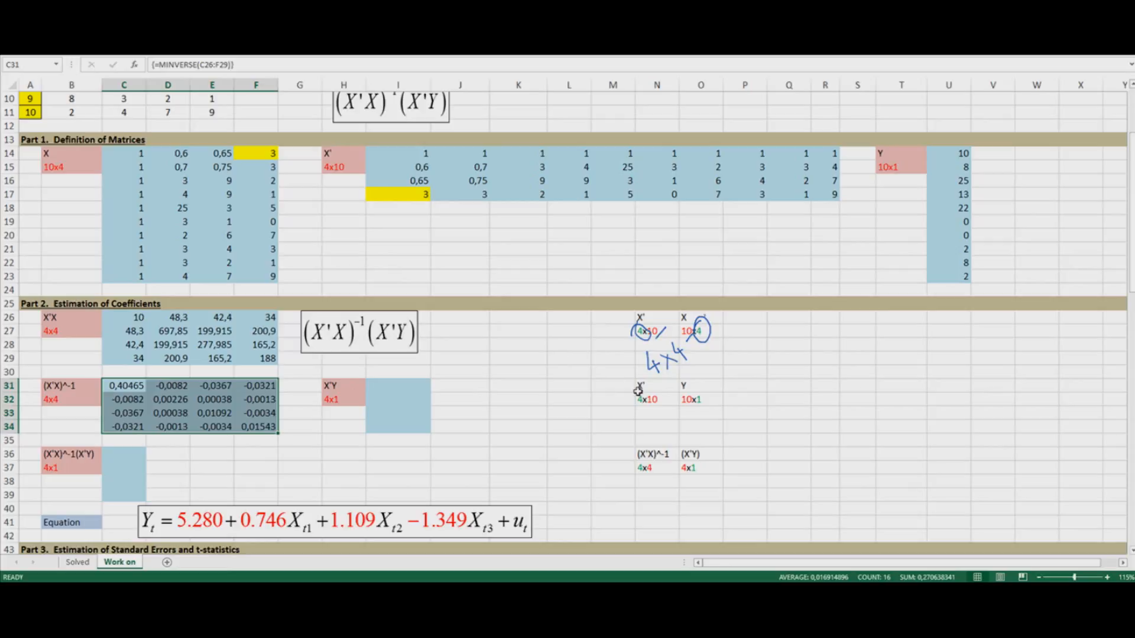
pyautogui.moveTo(662, 415)
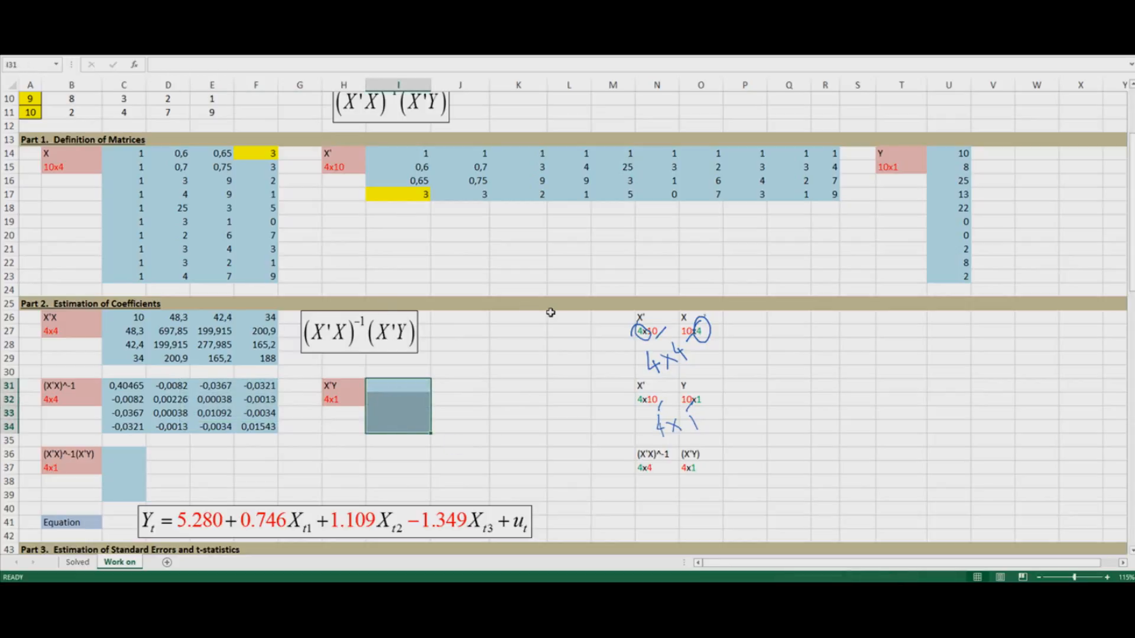
# - Enter =MMULT(I14:R17;U14:U23) in I31:I34, giving 90, 726,6, 458,5 and 259
pyautogui.write('=mmul')
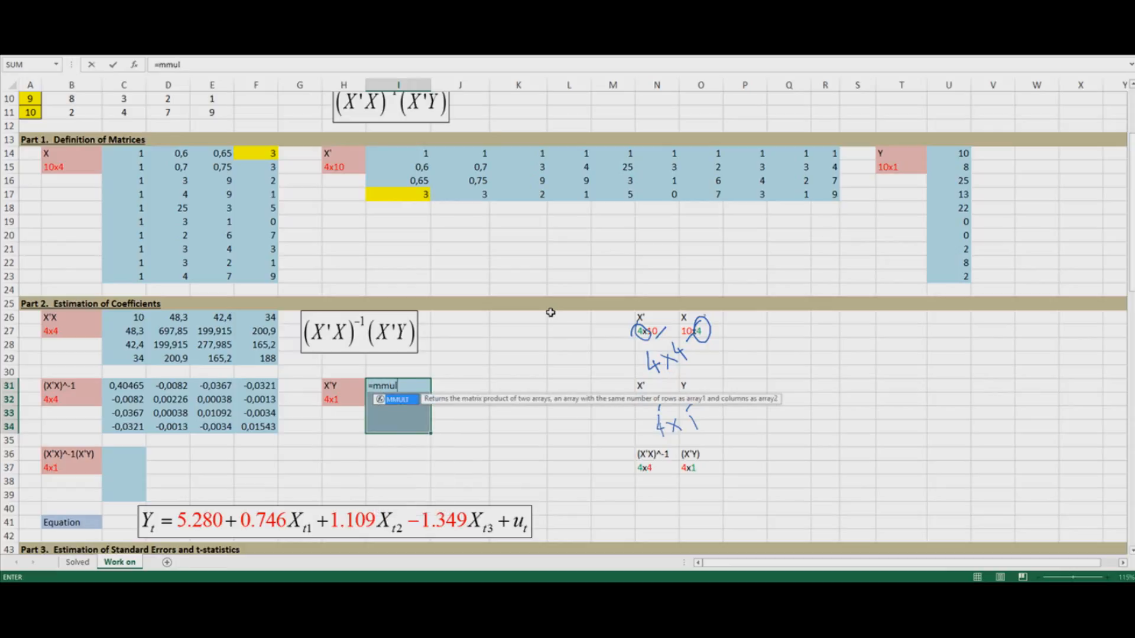
pyautogui.write('t(')
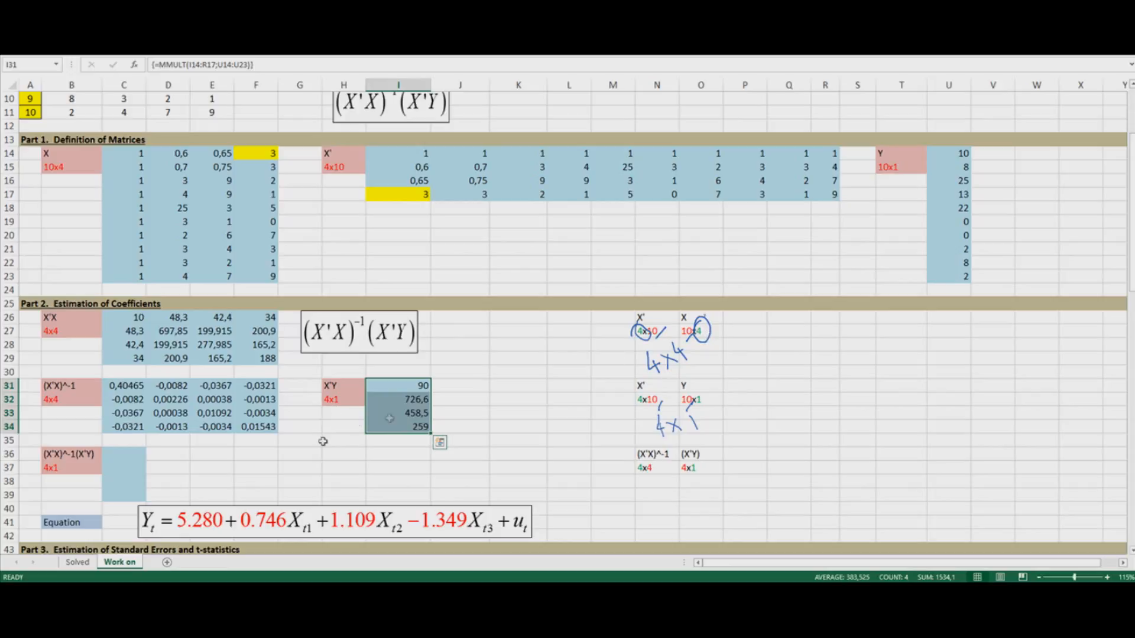
pyautogui.moveTo(277, 444)
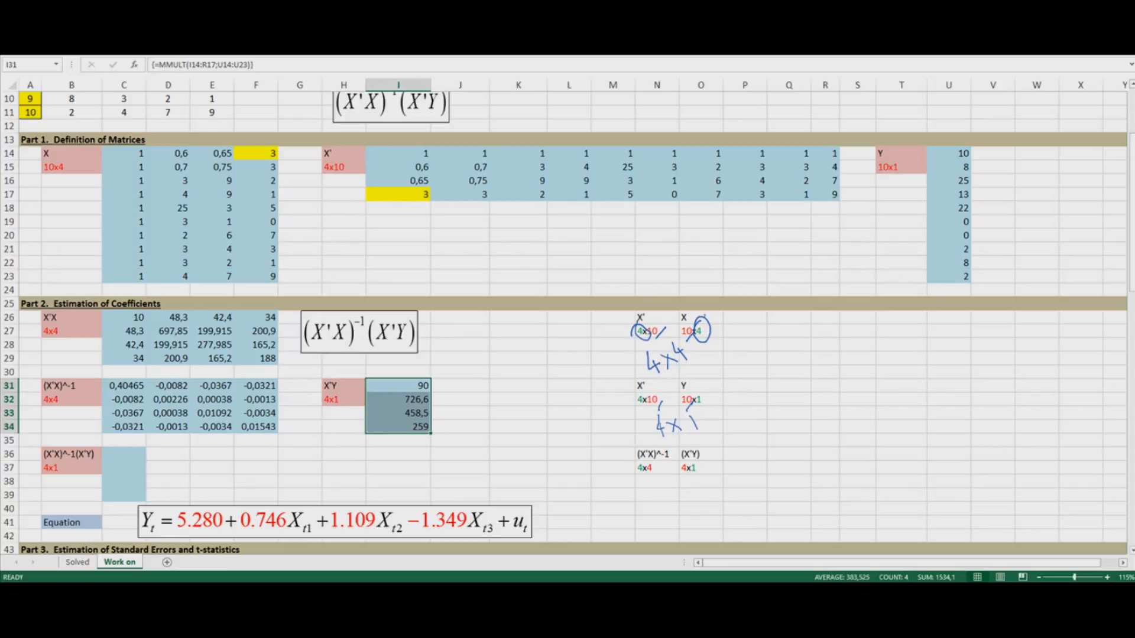
pyautogui.moveTo(791, 454)
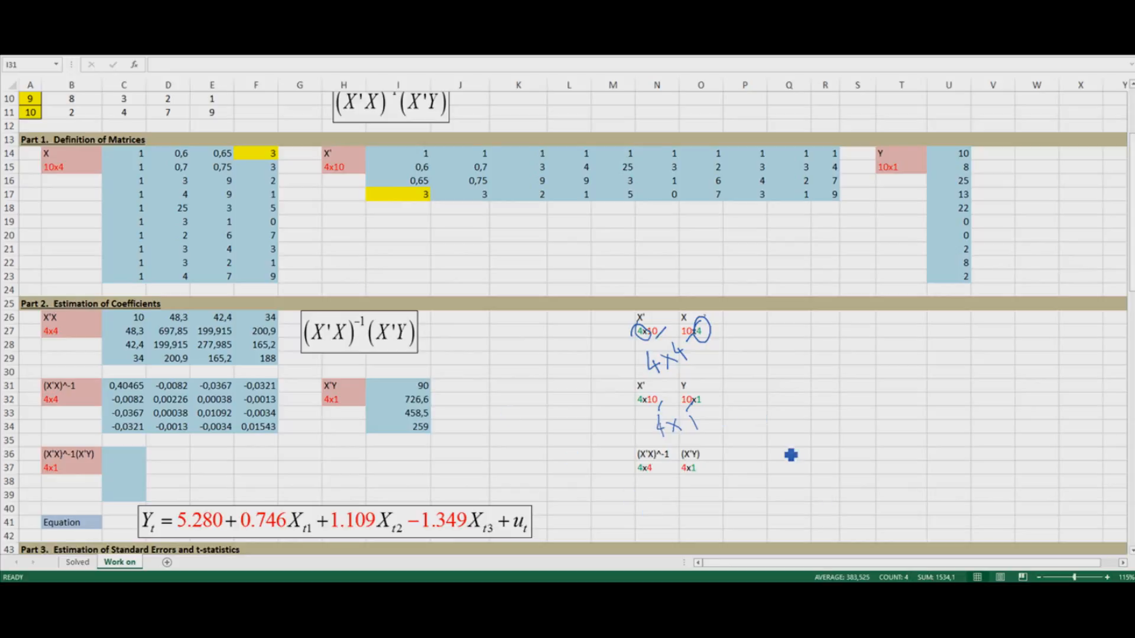
pyautogui.moveTo(662, 474)
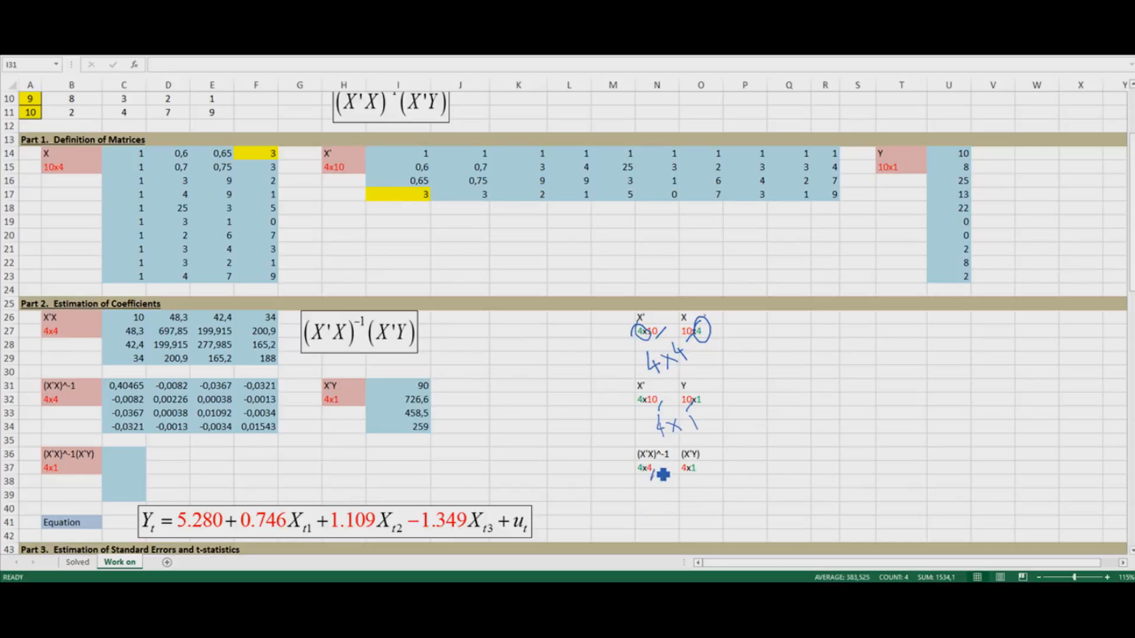
pyautogui.moveTo(657, 505)
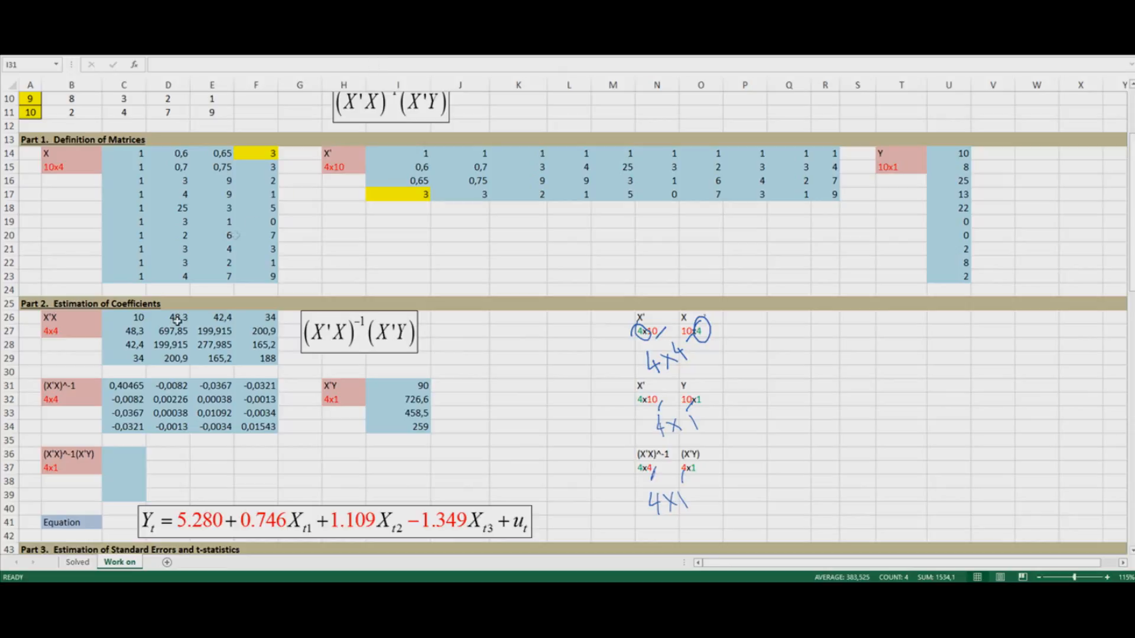
# - Enter =MMULT(C31:F34;I31:I34) in C36:C39, giving 5,28005, 0,74655, 1,10927 and -1,3498
pyautogui.click(123, 475)
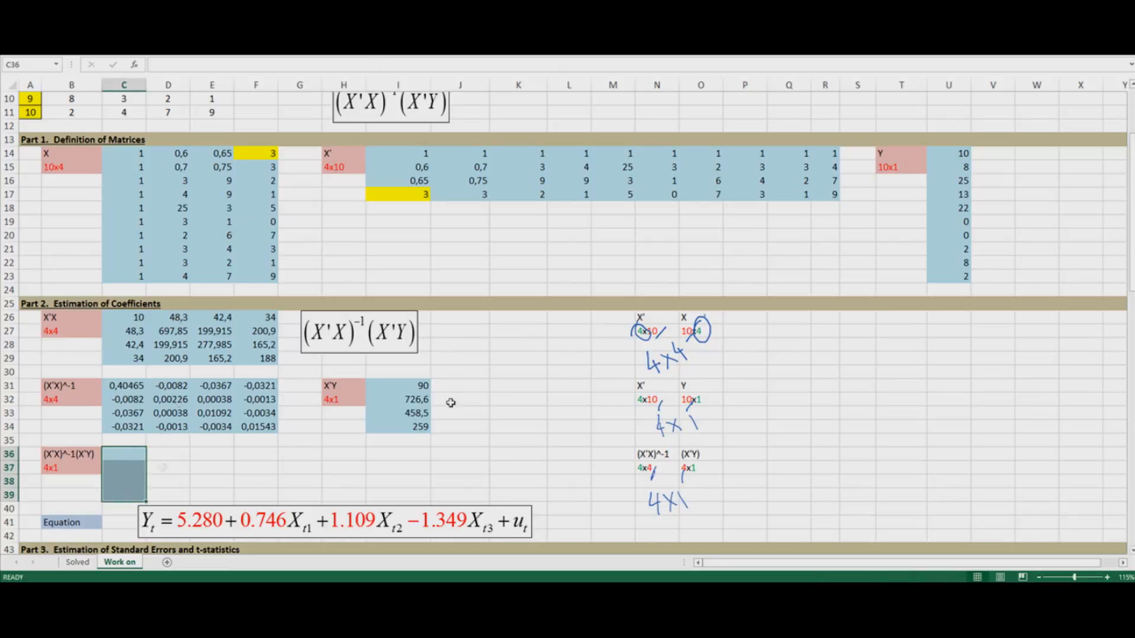
pyautogui.write('=mm')
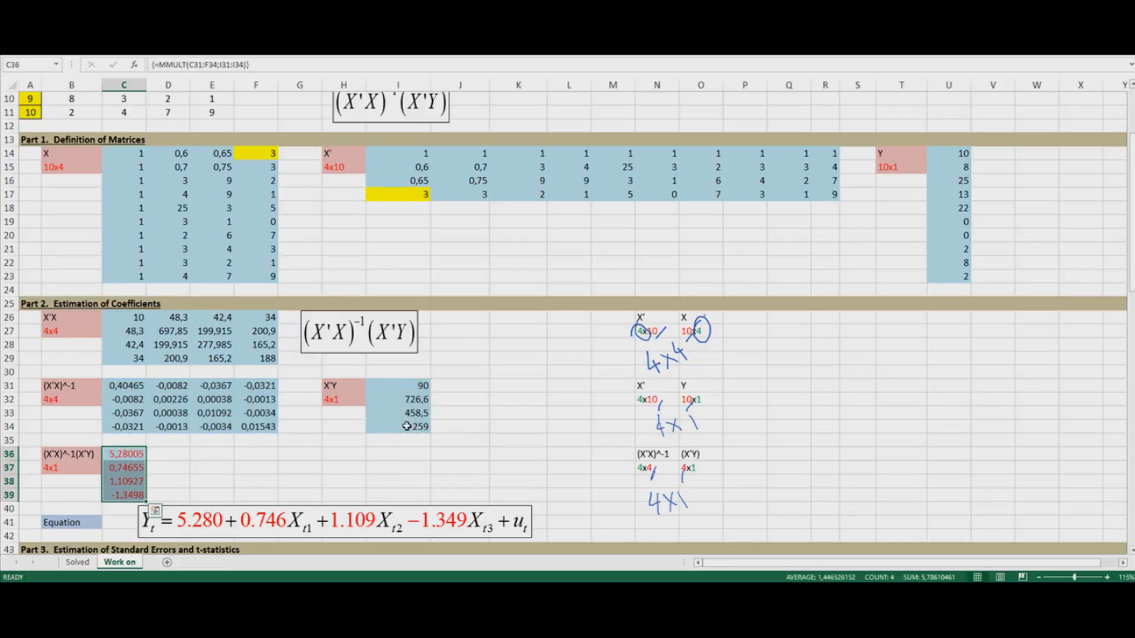
pyautogui.click(206, 480)
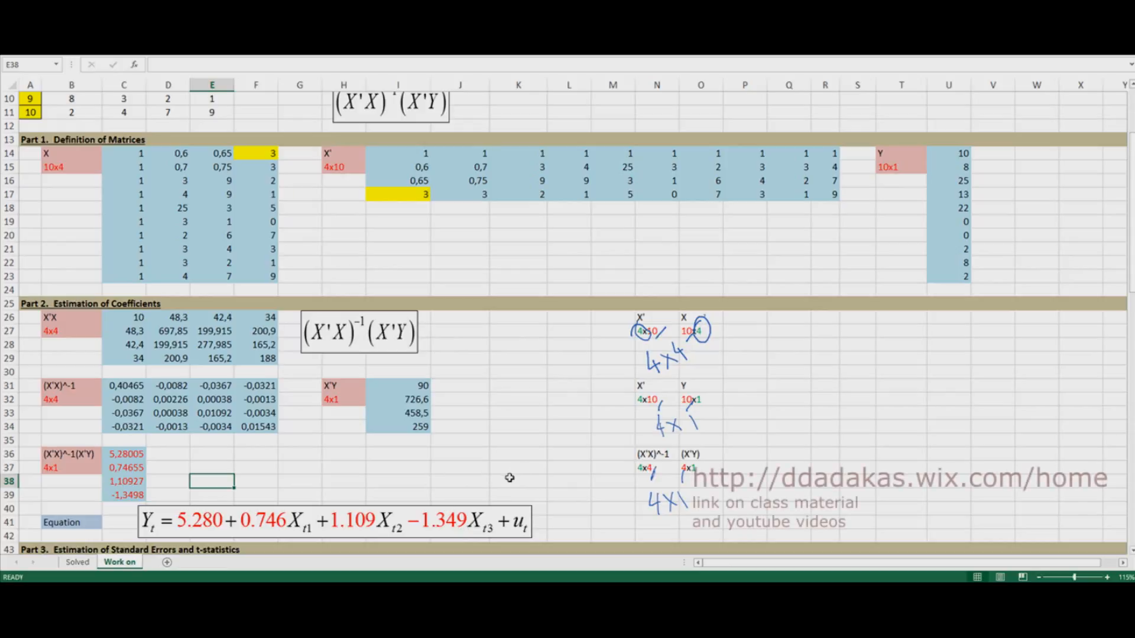
pyautogui.moveTo(499, 467)
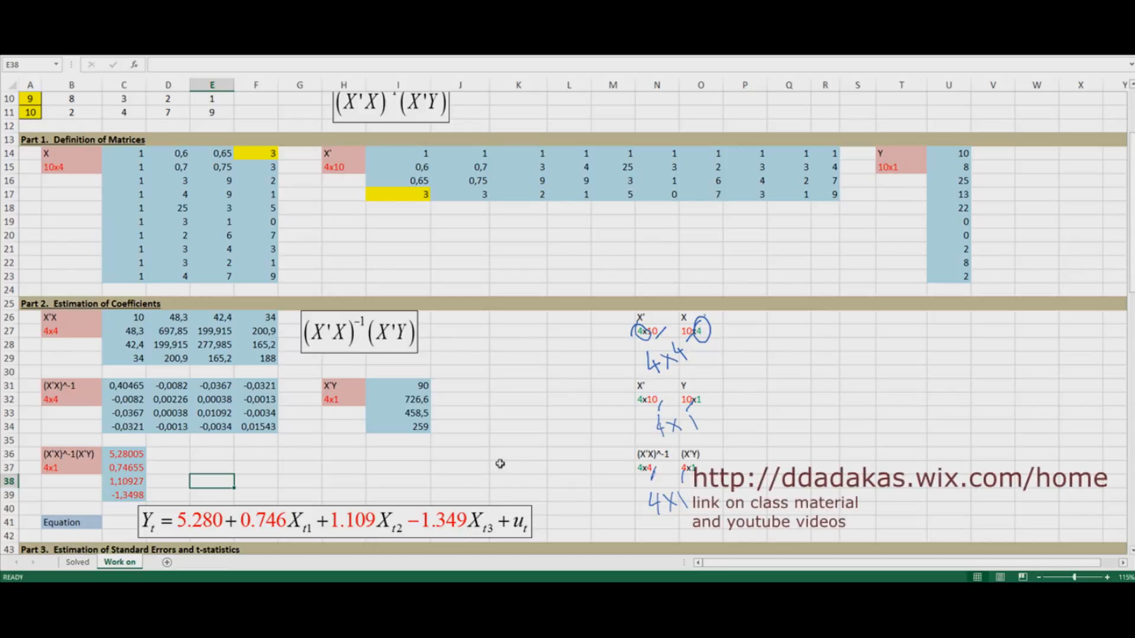